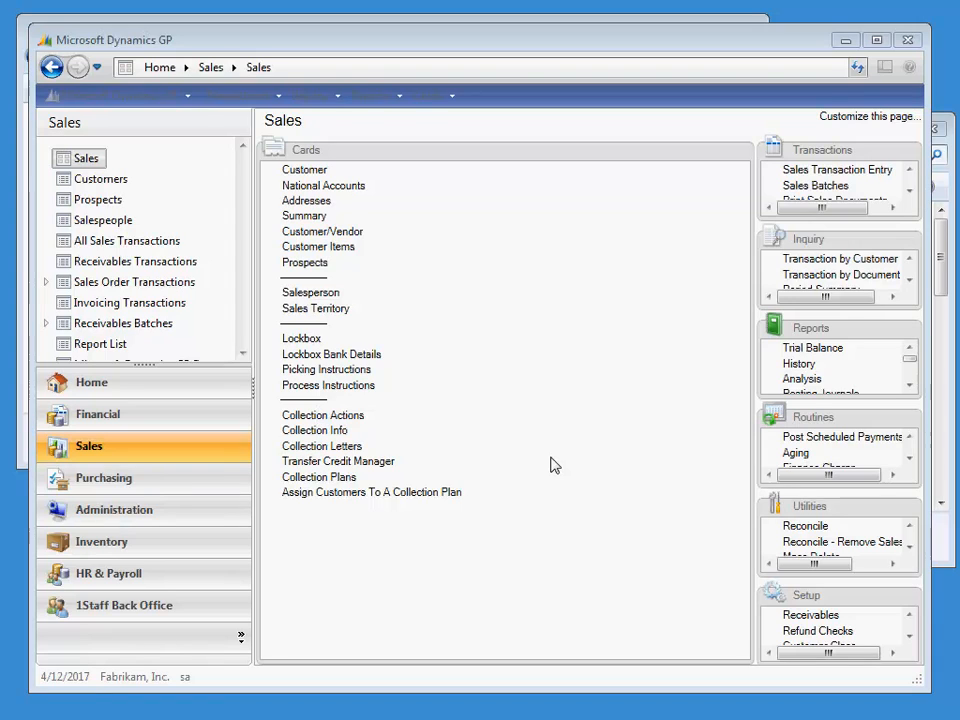
{"action": "mouse_move", "coordinate": [832, 144]}
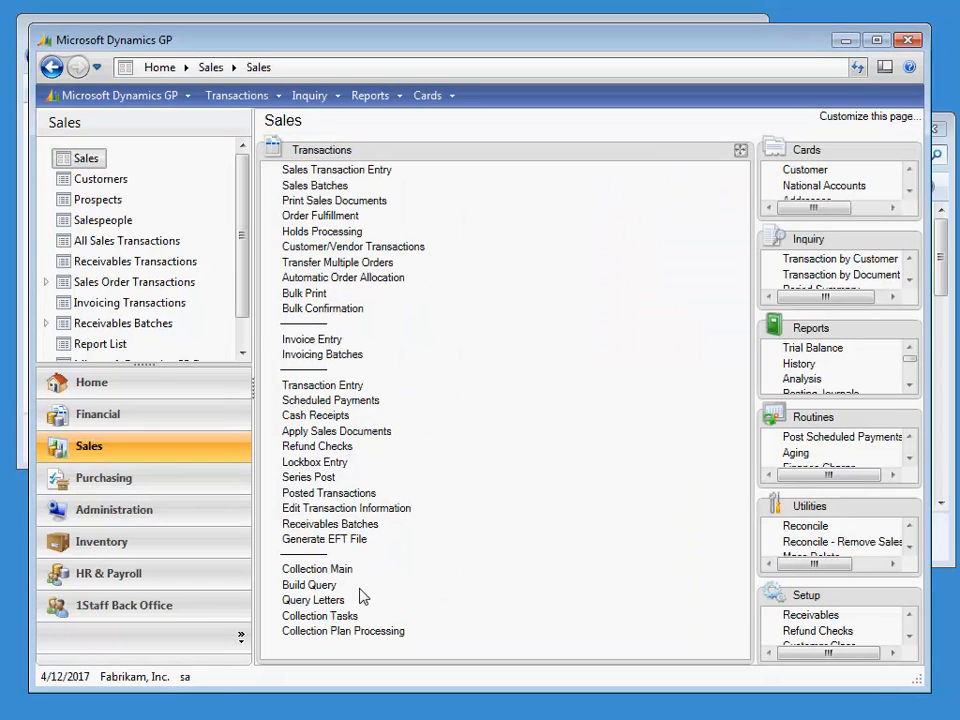
- Browse the saved collection queries from GOOD CUSTOMERS to BAD CUSTOMERS and back
{"action": "left_click", "coordinate": [312, 600]}
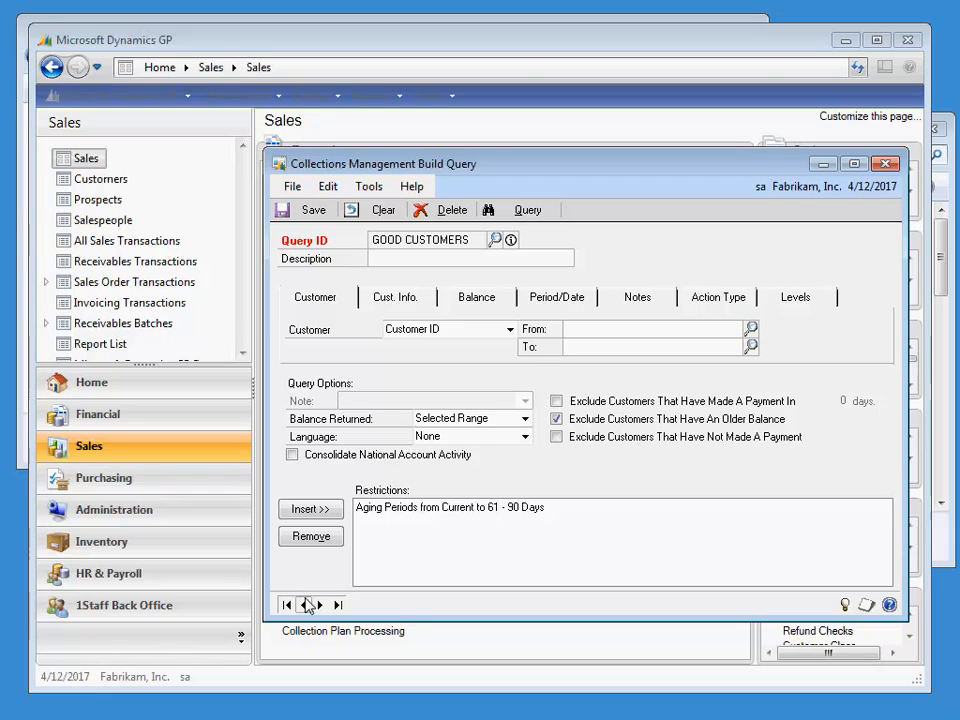
{"action": "left_click", "coordinate": [320, 604]}
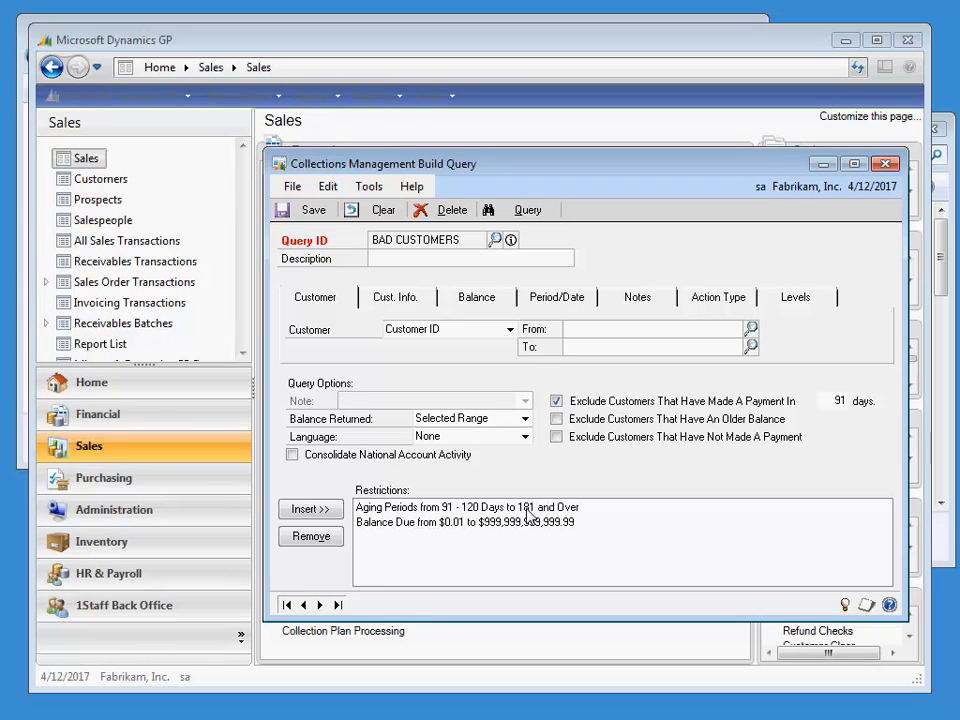
{"action": "left_click", "coordinate": [556, 418]}
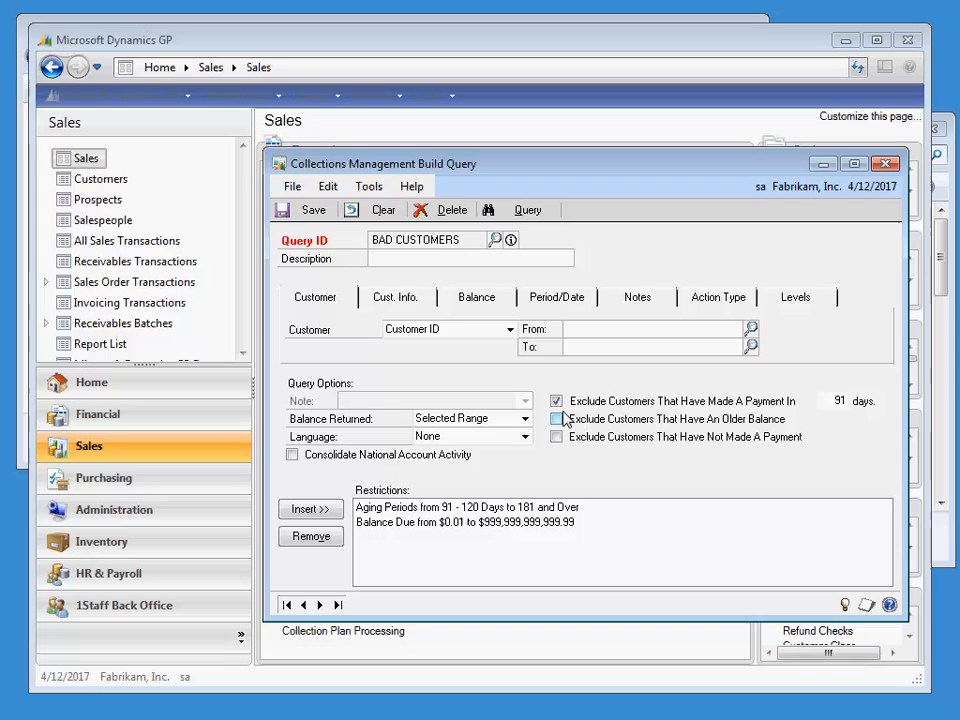
{"action": "left_click", "coordinate": [556, 418]}
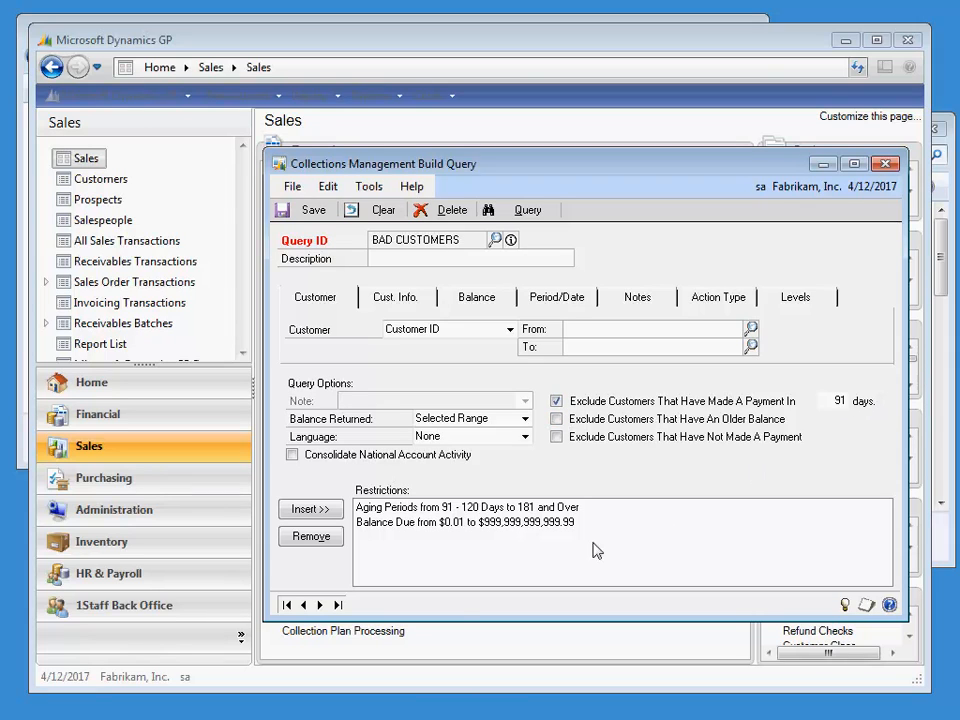
{"action": "left_click", "coordinate": [320, 604]}
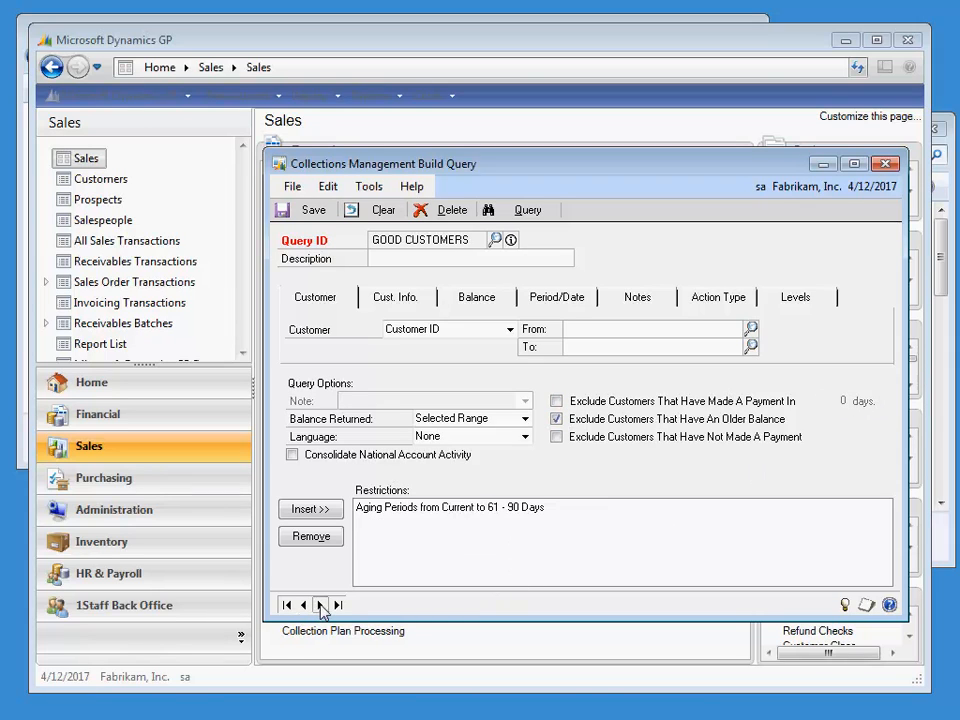
{"action": "mouse_move", "coordinate": [622, 502]}
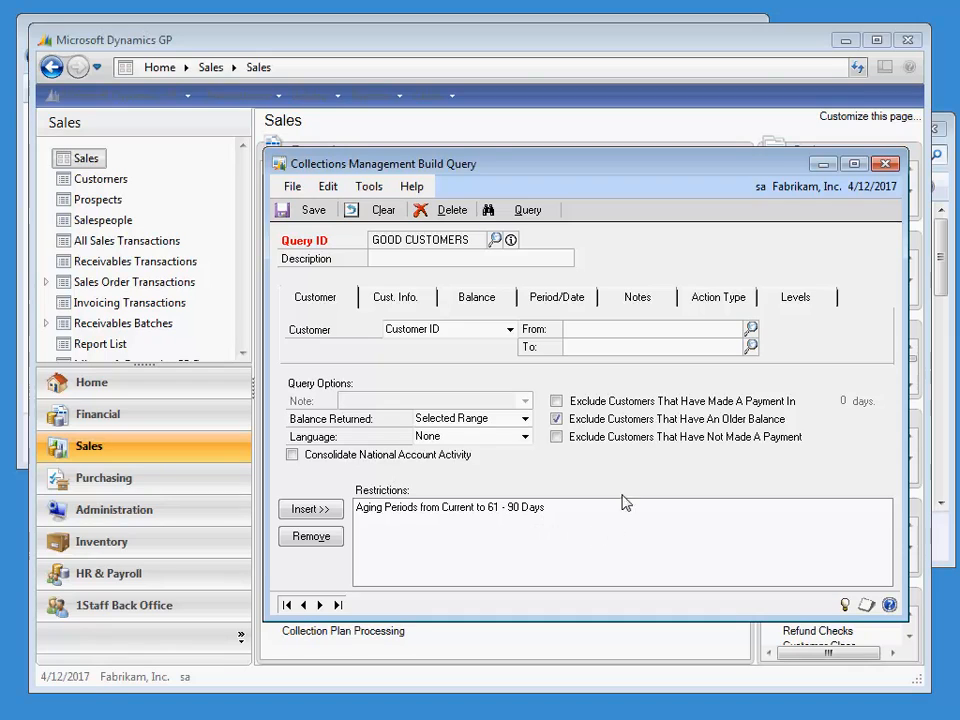
{"action": "mouse_move", "coordinate": [642, 276]}
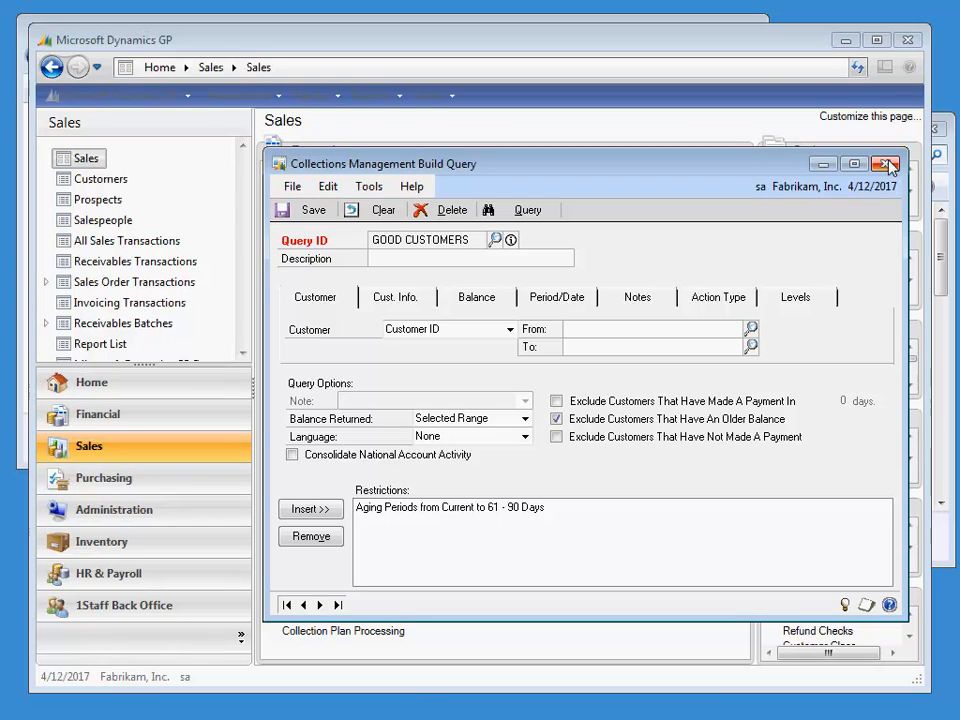
- Close the Collections Management Build Query window
{"action": "left_click", "coordinate": [886, 164]}
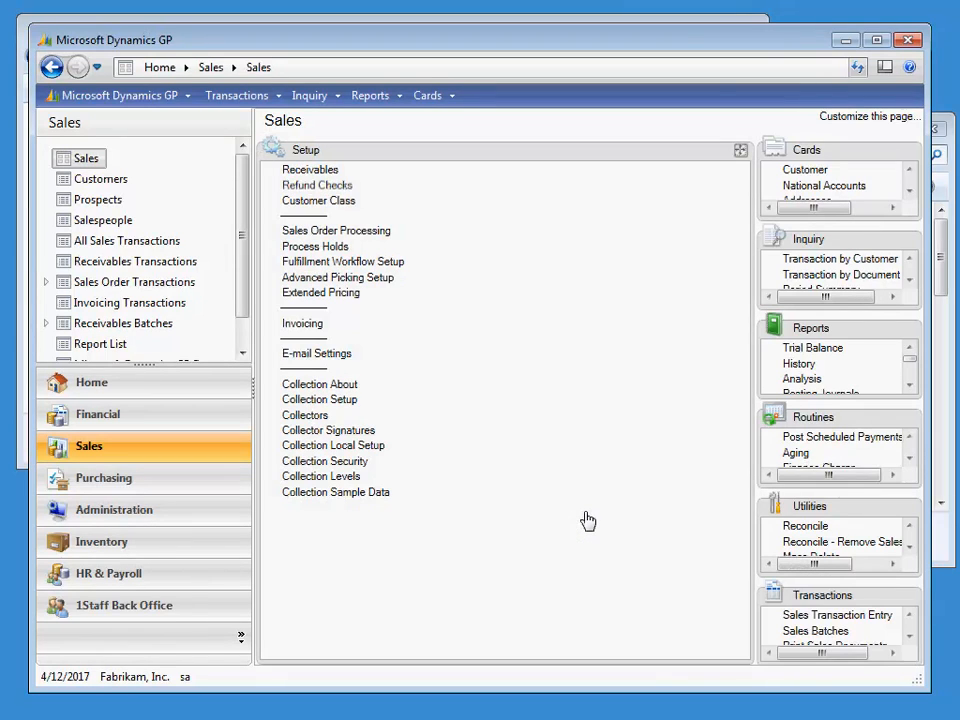
{"action": "mouse_move", "coordinate": [456, 504]}
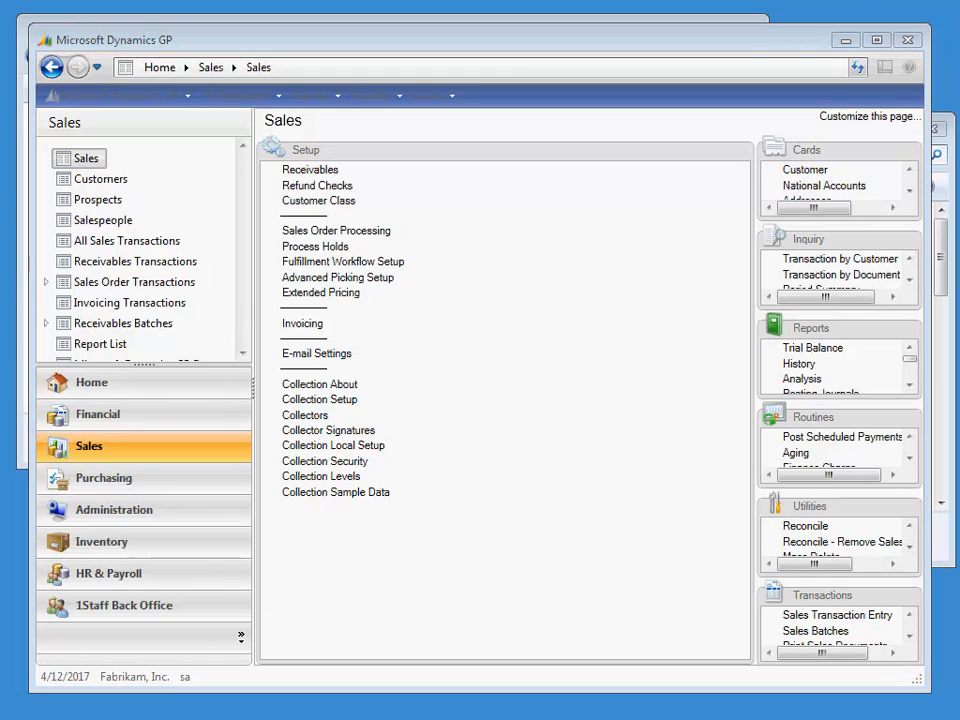
{"action": "mouse_move", "coordinate": [380, 500]}
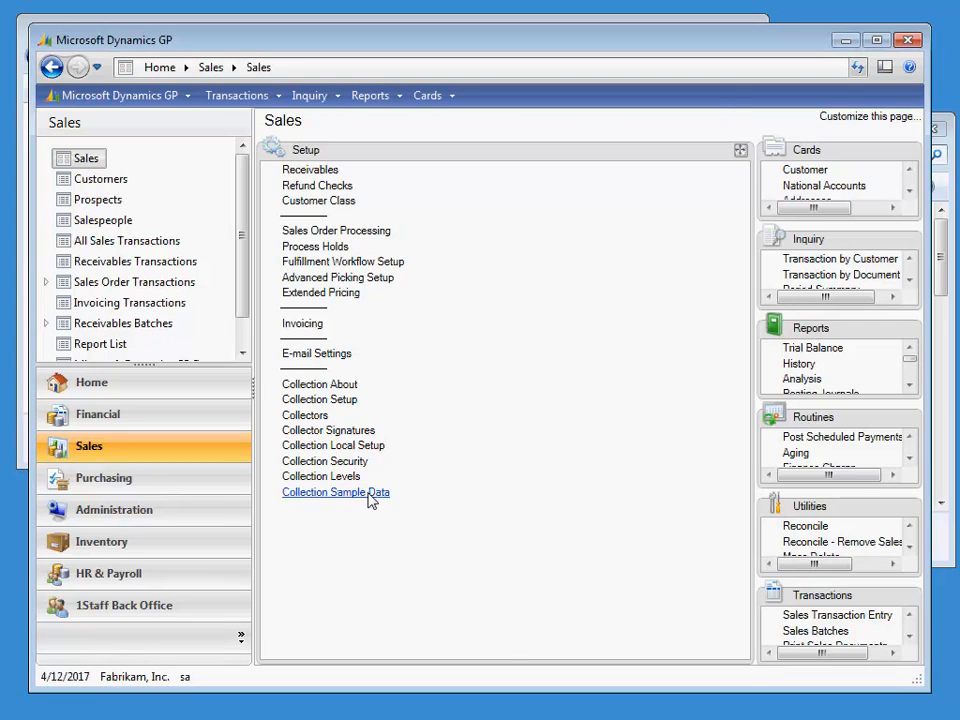
- In Create Sample Collection Data, tick Actions, Letters, Text Letters, Word Letters and Plans
{"action": "left_click", "coordinate": [336, 492]}
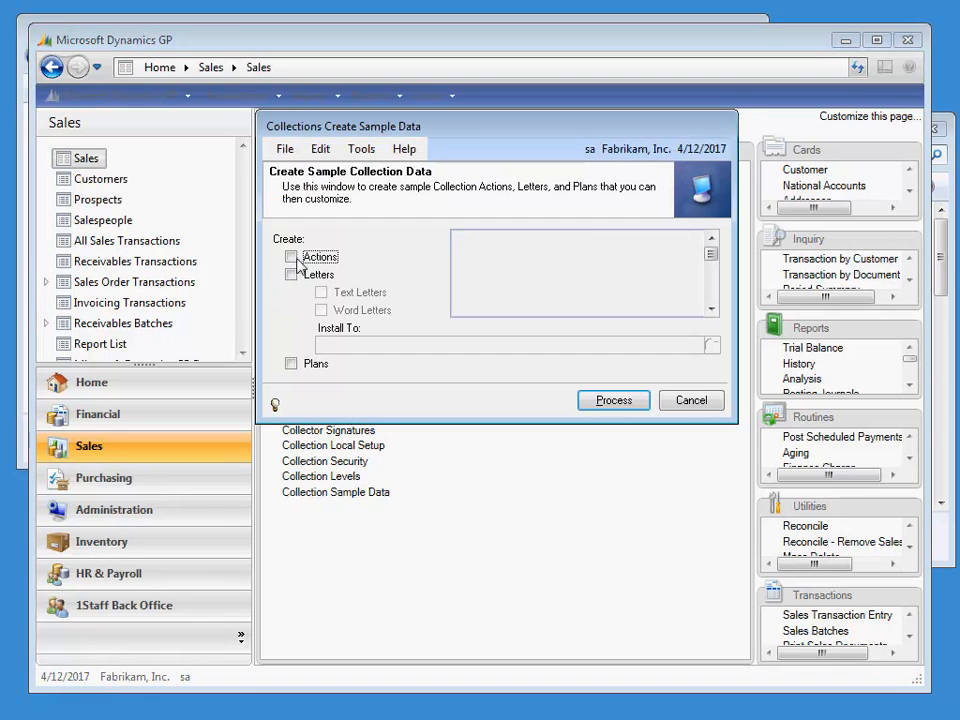
{"action": "left_click", "coordinate": [292, 274]}
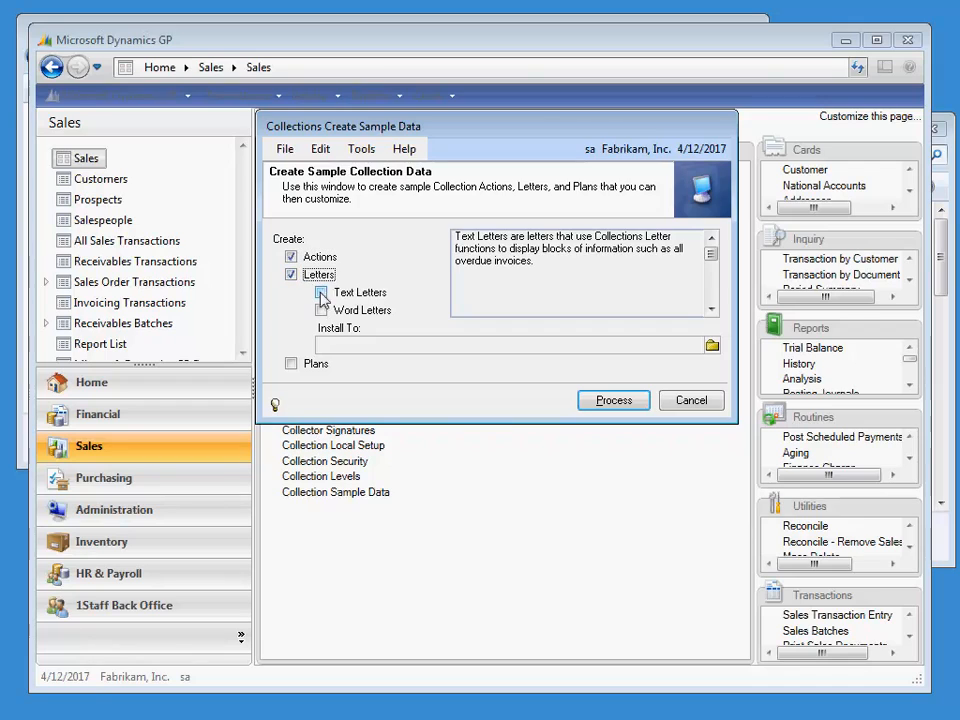
{"action": "left_click", "coordinate": [292, 274]}
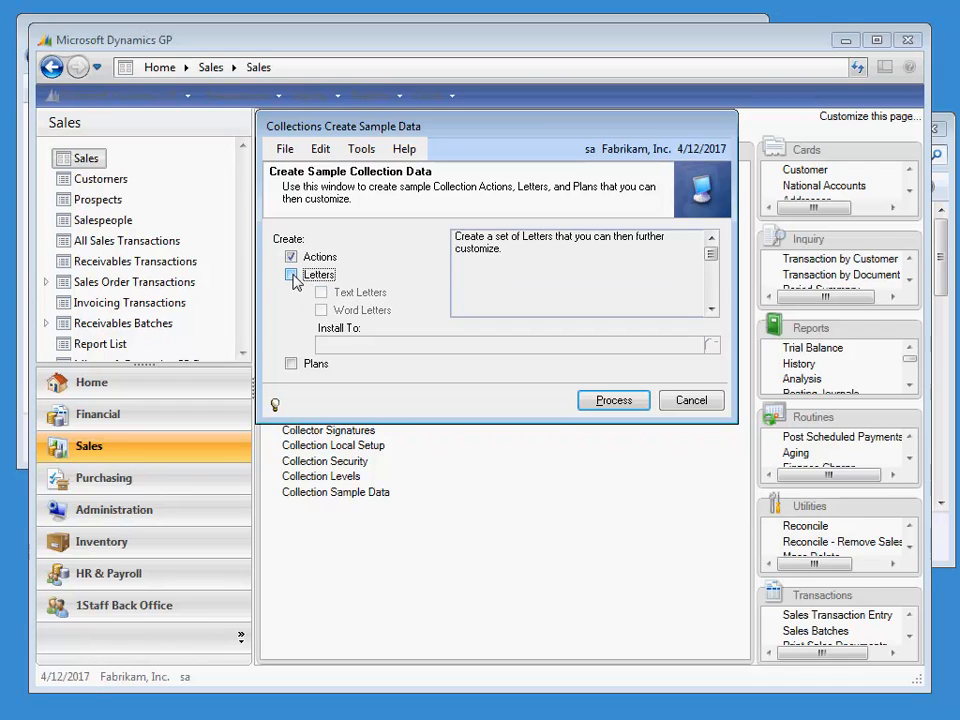
{"action": "left_click", "coordinate": [292, 256]}
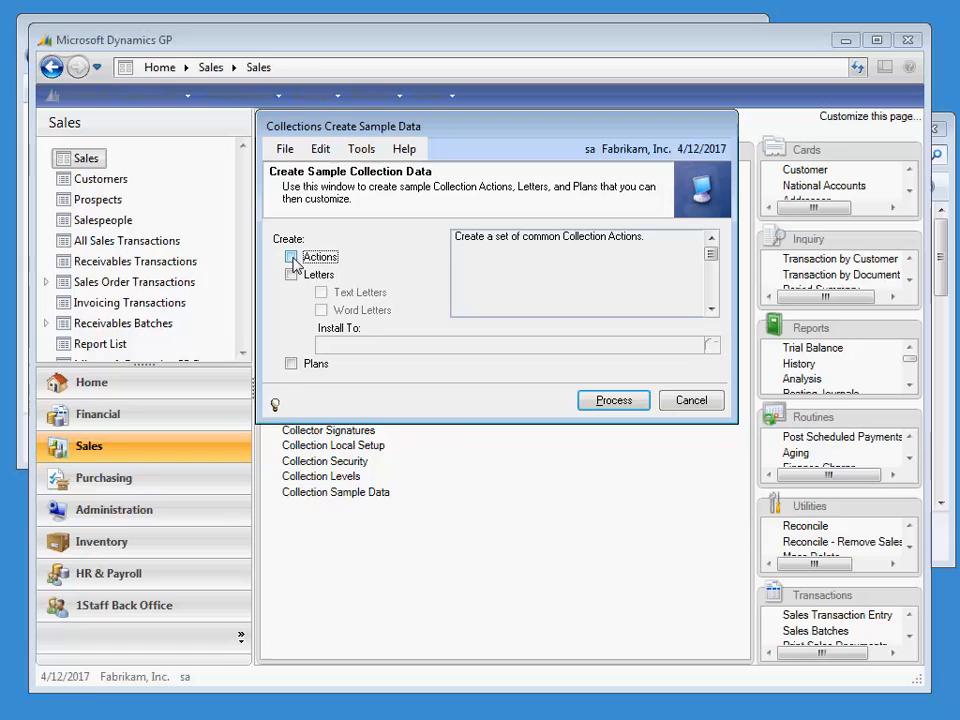
{"action": "left_click", "coordinate": [292, 364]}
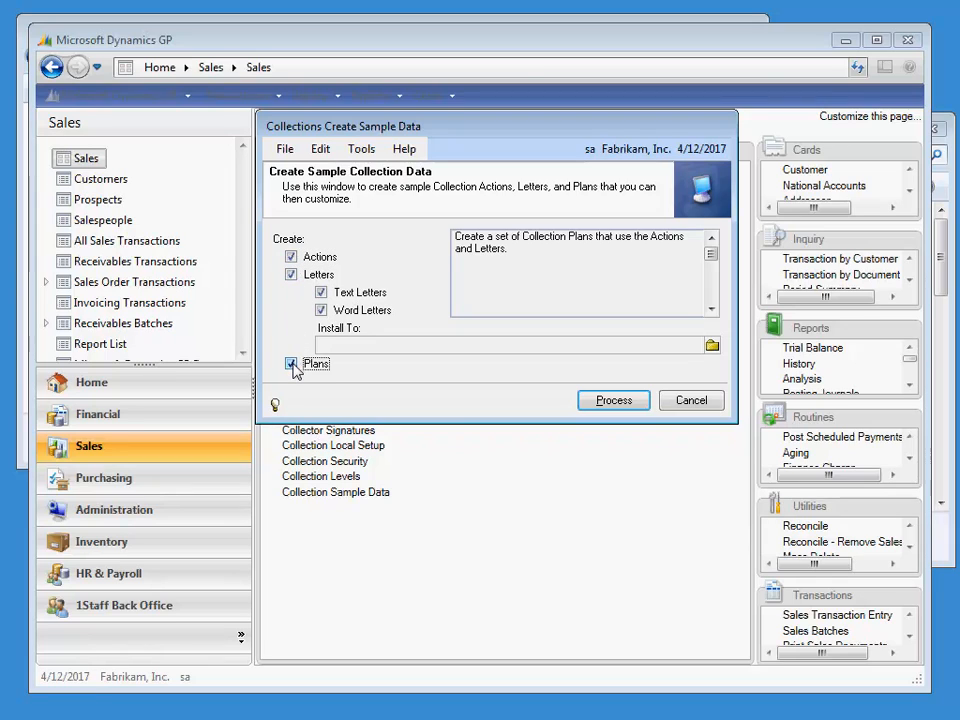
{"action": "mouse_move", "coordinate": [364, 310]}
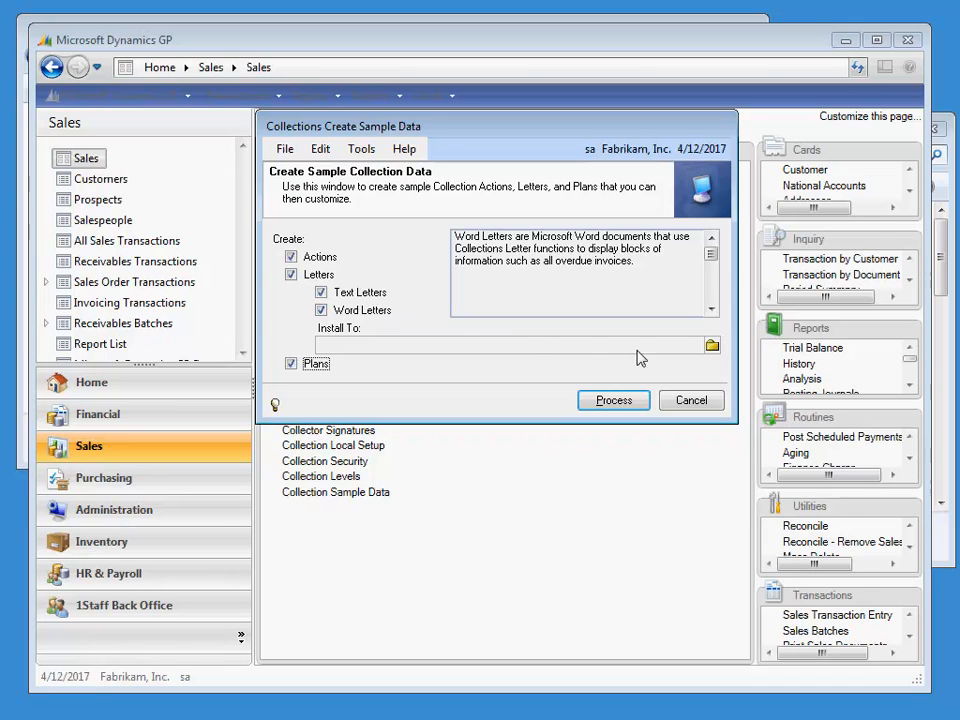
- Set the Install To location to \\FGOWW\Shared Reports\
{"action": "left_click", "coordinate": [712, 344]}
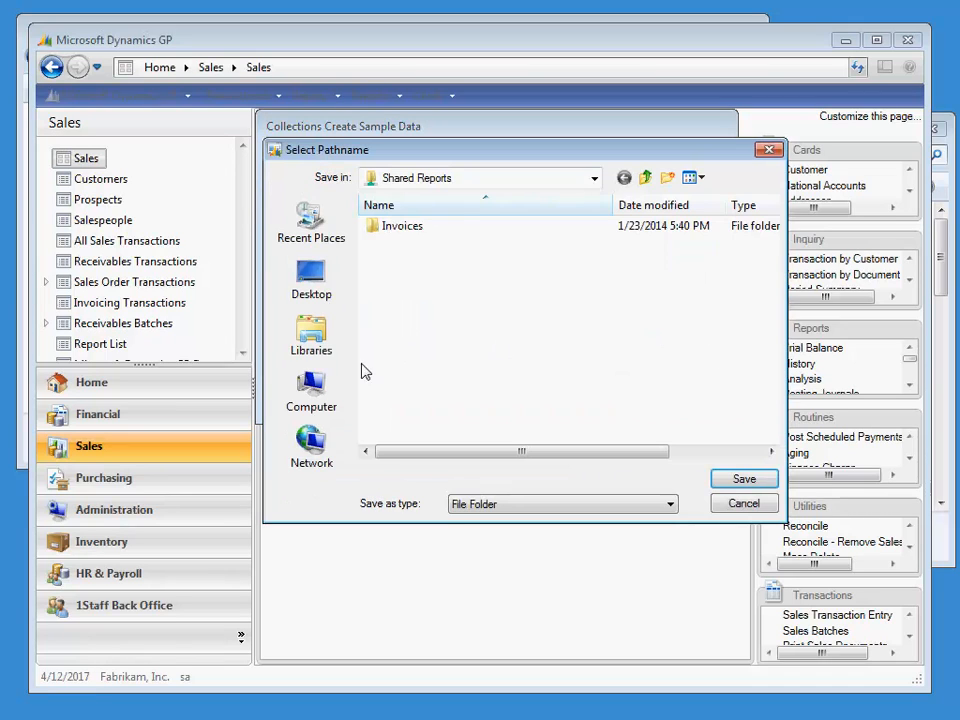
{"action": "left_click", "coordinate": [644, 176]}
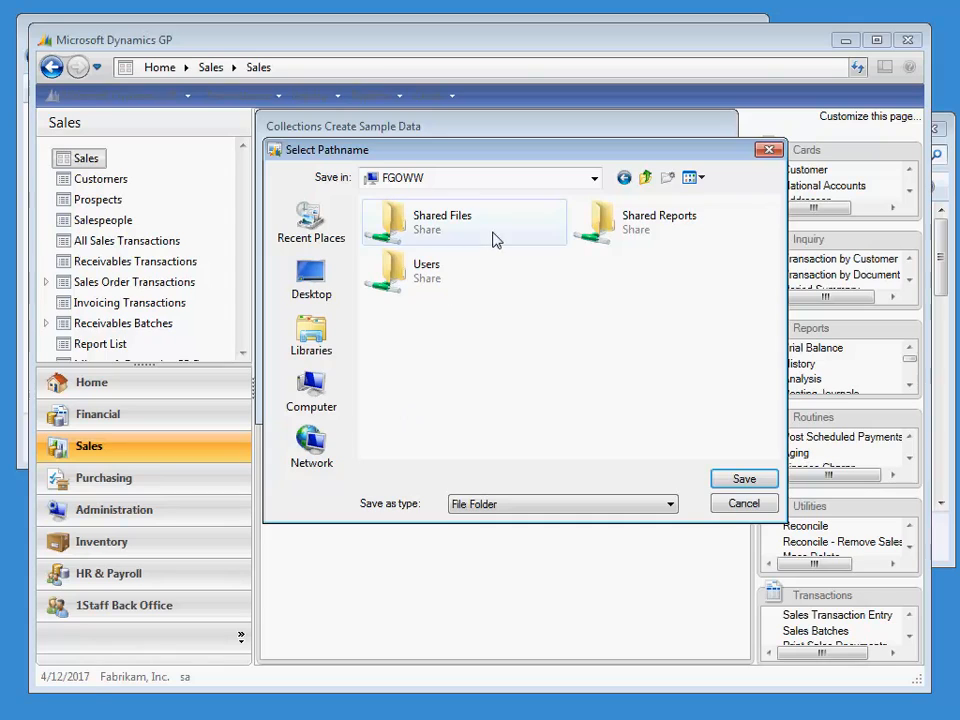
{"action": "double_click", "coordinate": [660, 216]}
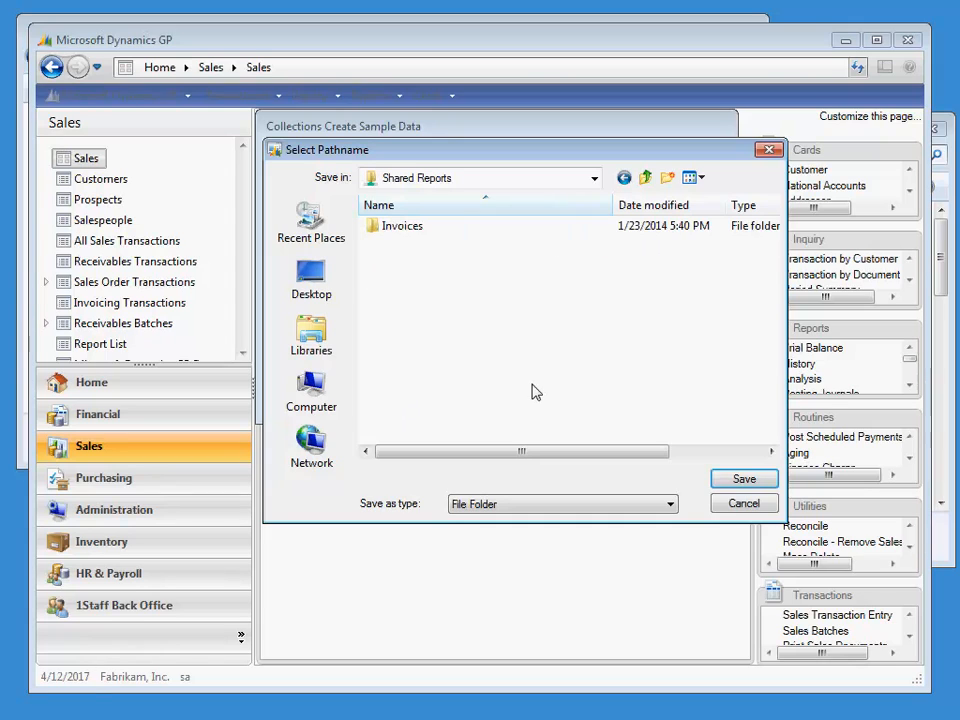
{"action": "mouse_move", "coordinate": [828, 524]}
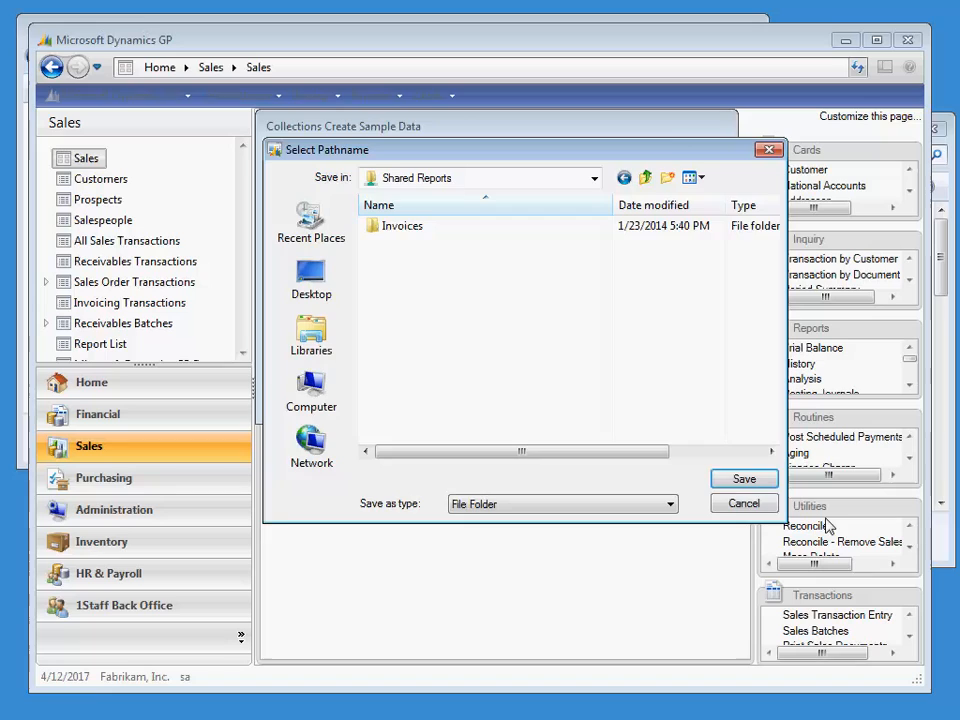
{"action": "left_click", "coordinate": [744, 480]}
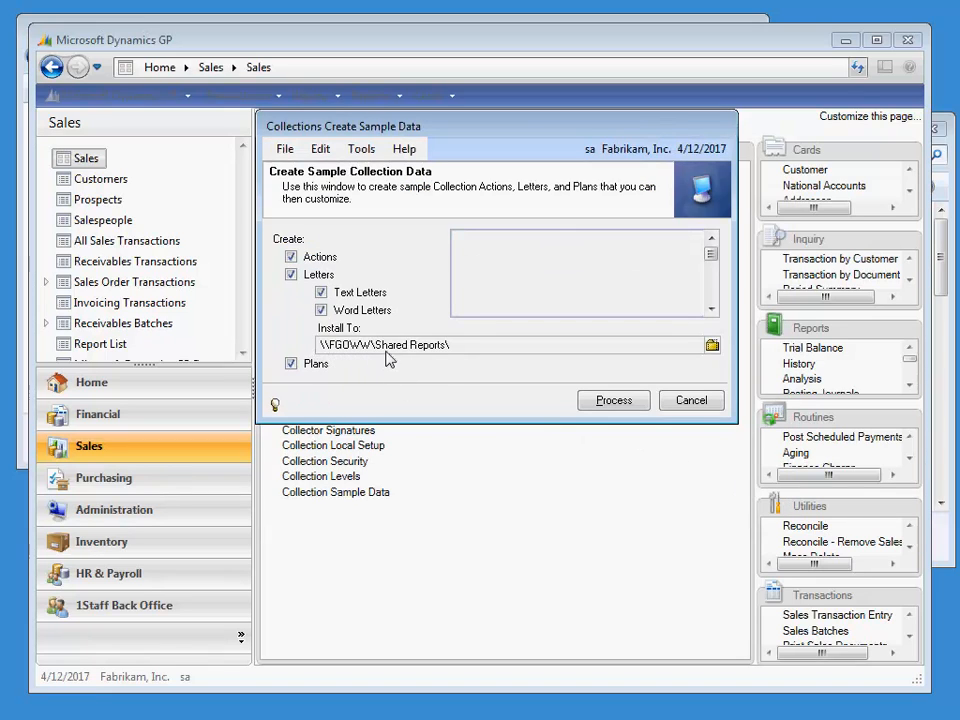
{"action": "mouse_move", "coordinate": [460, 364]}
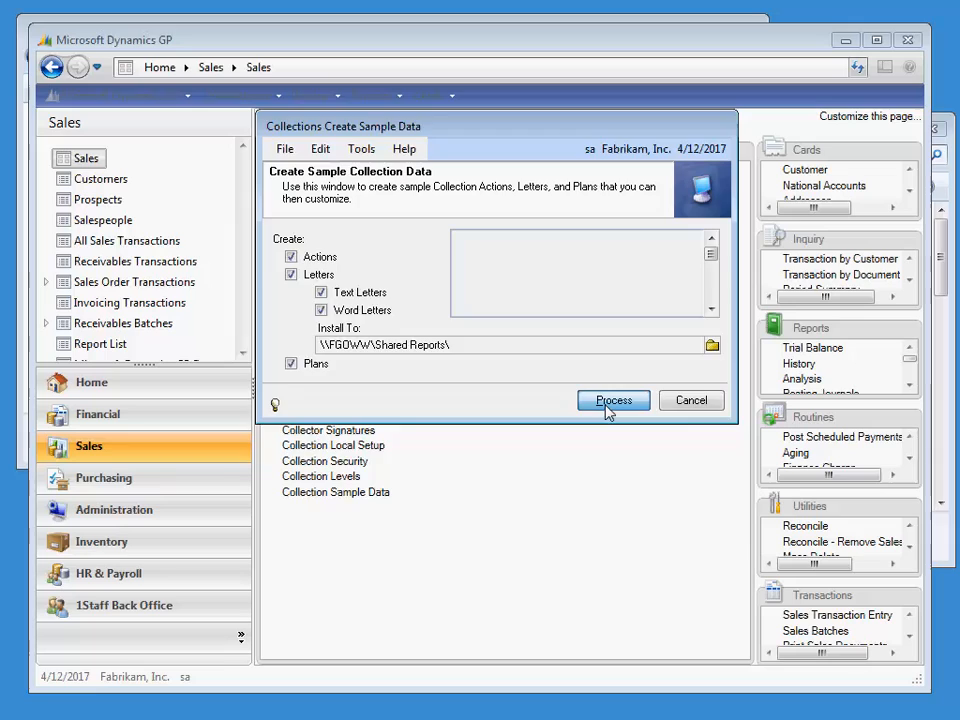
- Create the sample collection data and dismiss the 'Processing complete' message
{"action": "left_click", "coordinate": [612, 400]}
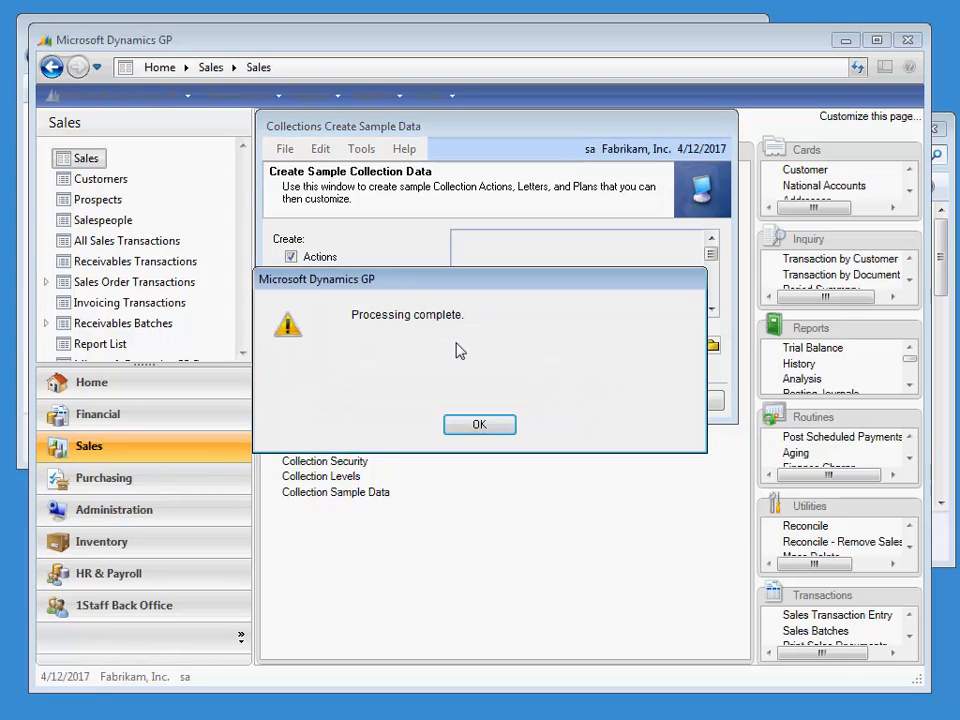
{"action": "mouse_move", "coordinate": [462, 388]}
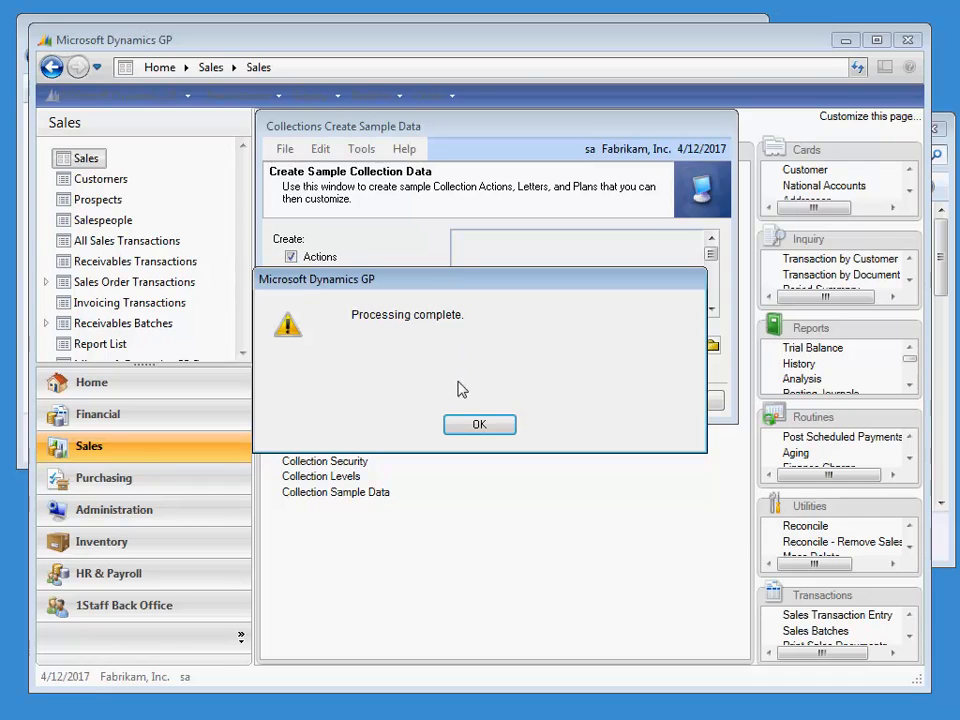
{"action": "left_click", "coordinate": [480, 424]}
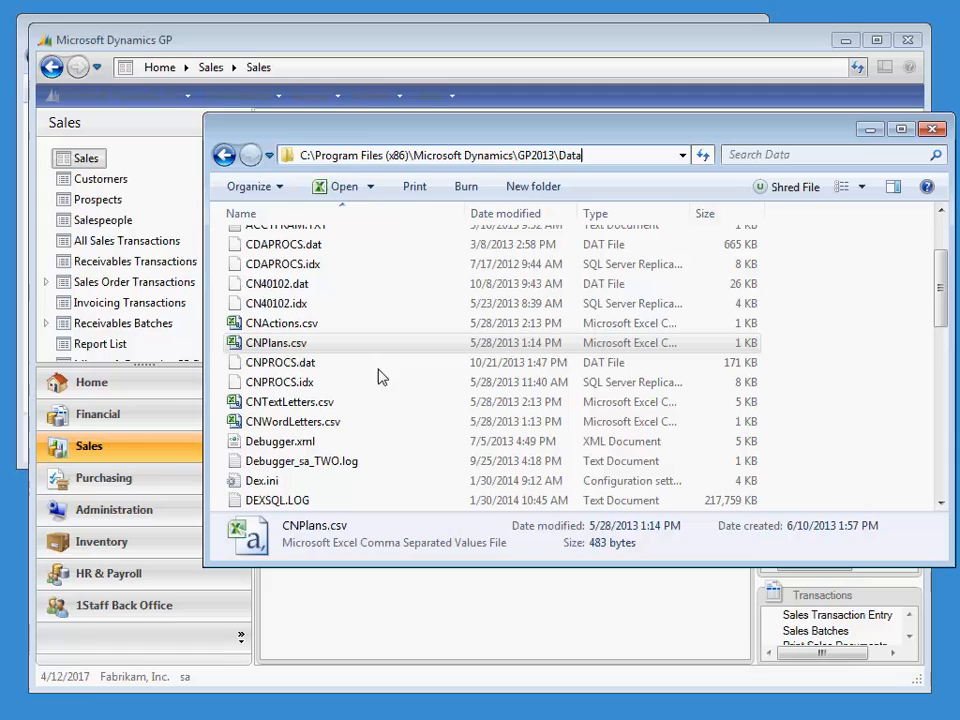
{"action": "mouse_move", "coordinate": [316, 384]}
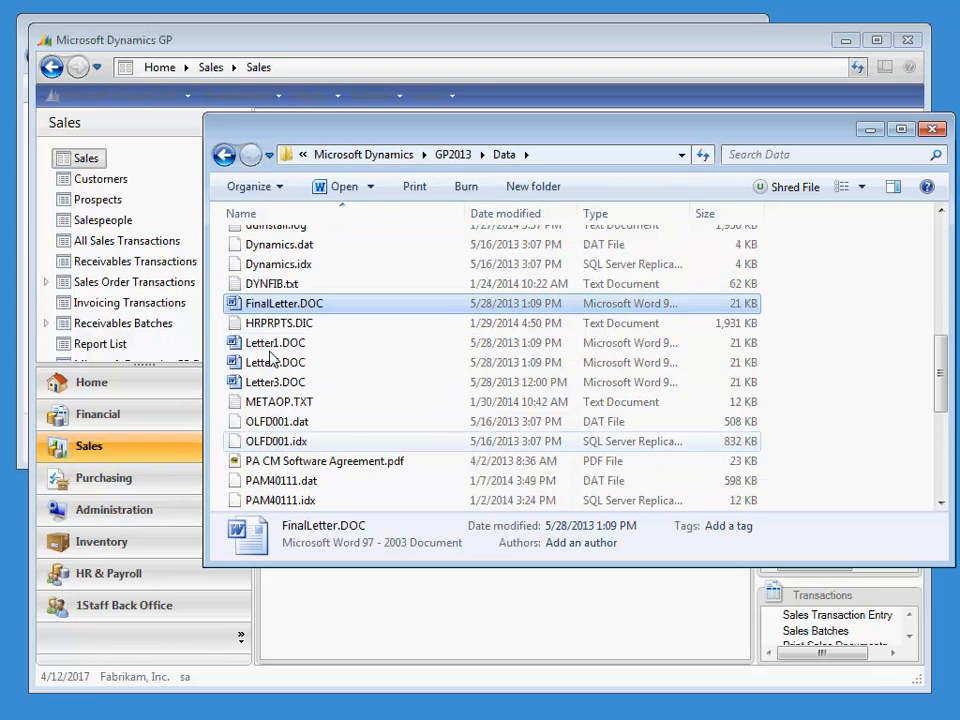
- Select the six letter .DOC files in GP2013\Data and copy them
{"action": "left_click", "coordinate": [276, 362]}
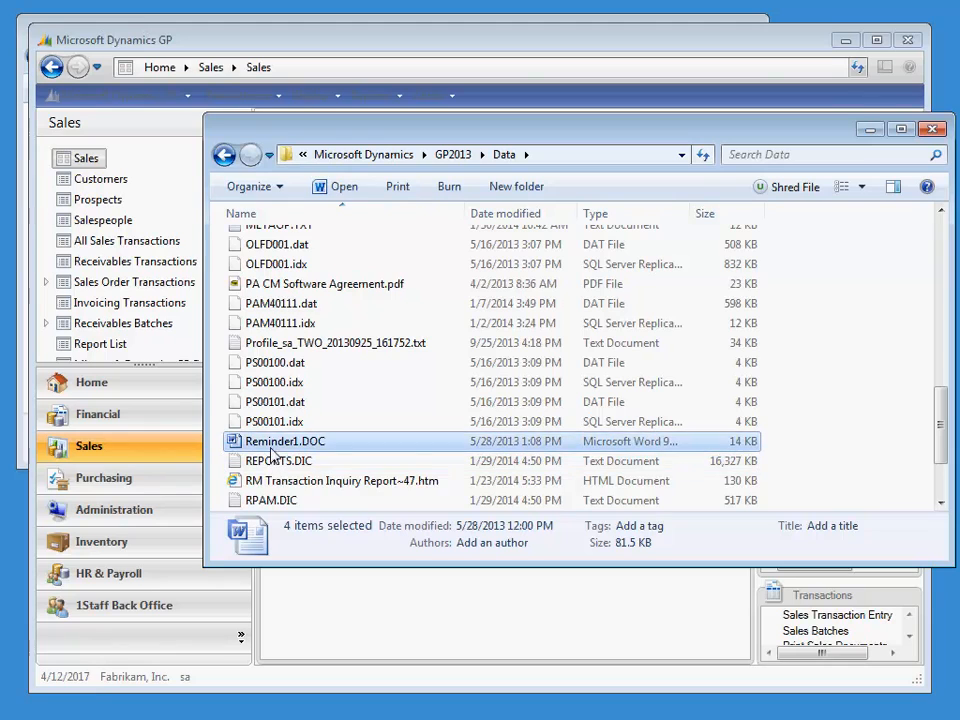
{"action": "right_click", "coordinate": [270, 442]}
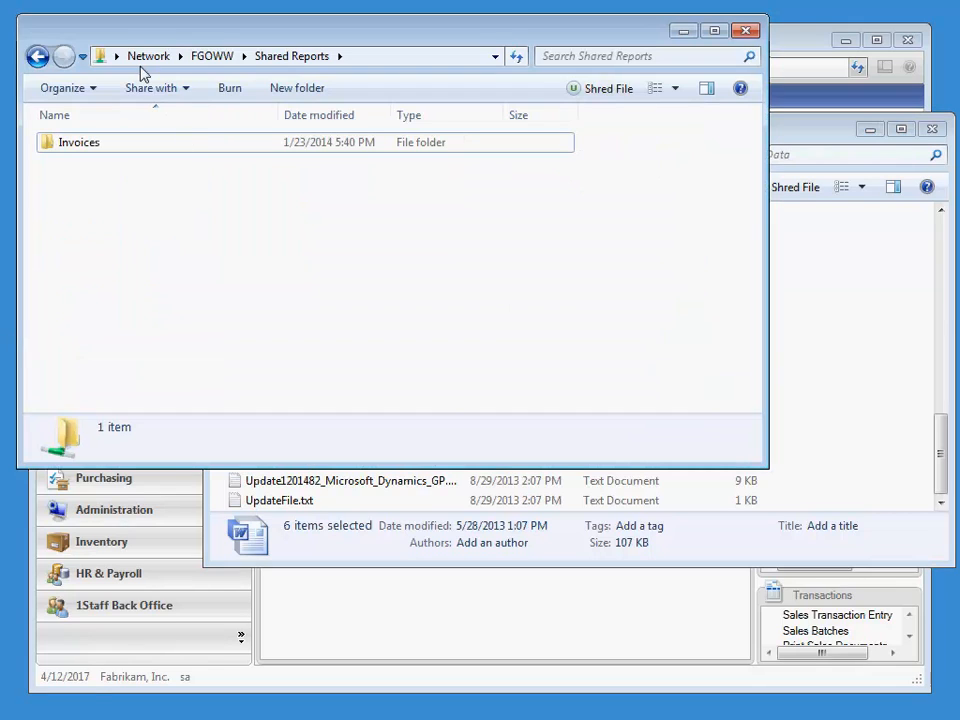
{"action": "mouse_move", "coordinate": [378, 70]}
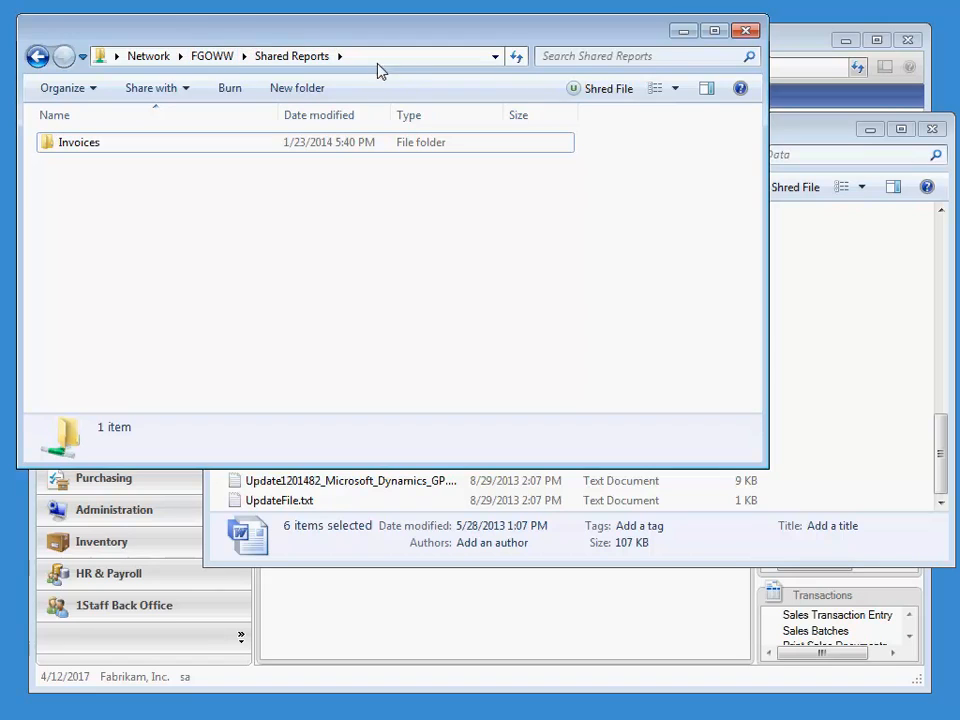
- Paste the six letter documents into the Shared Reports folder
{"action": "right_click", "coordinate": [156, 252]}
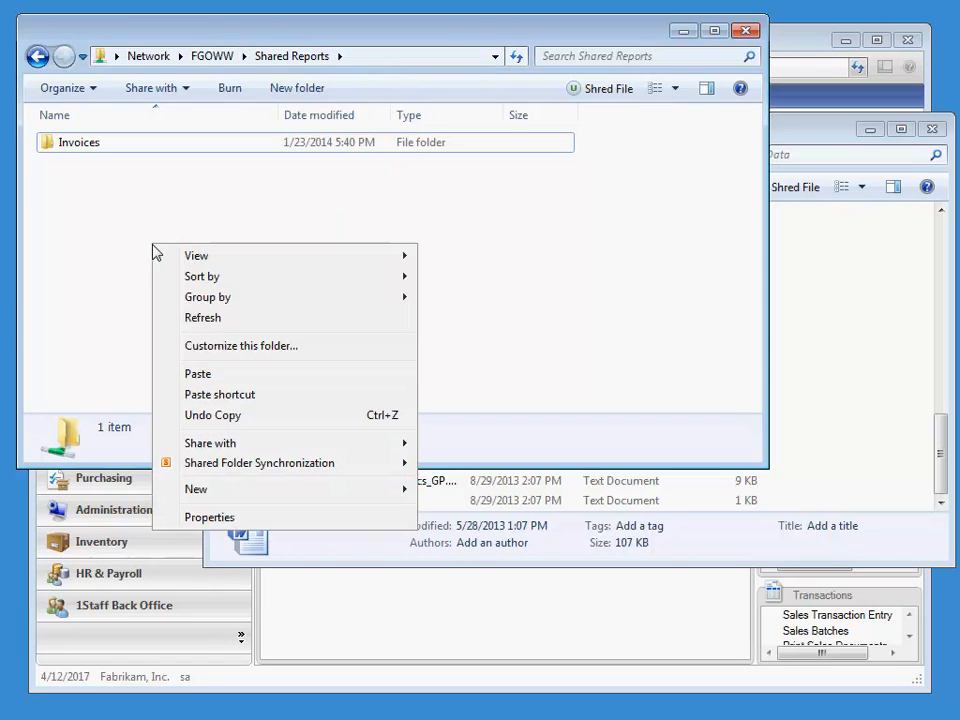
{"action": "left_click", "coordinate": [196, 374]}
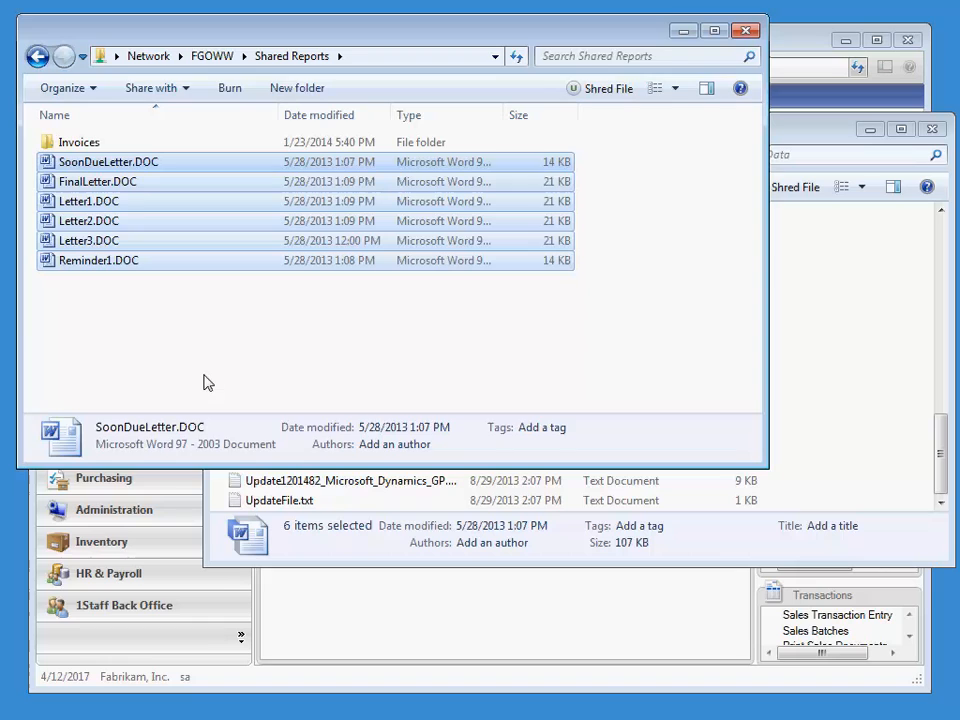
{"action": "left_click", "coordinate": [204, 380]}
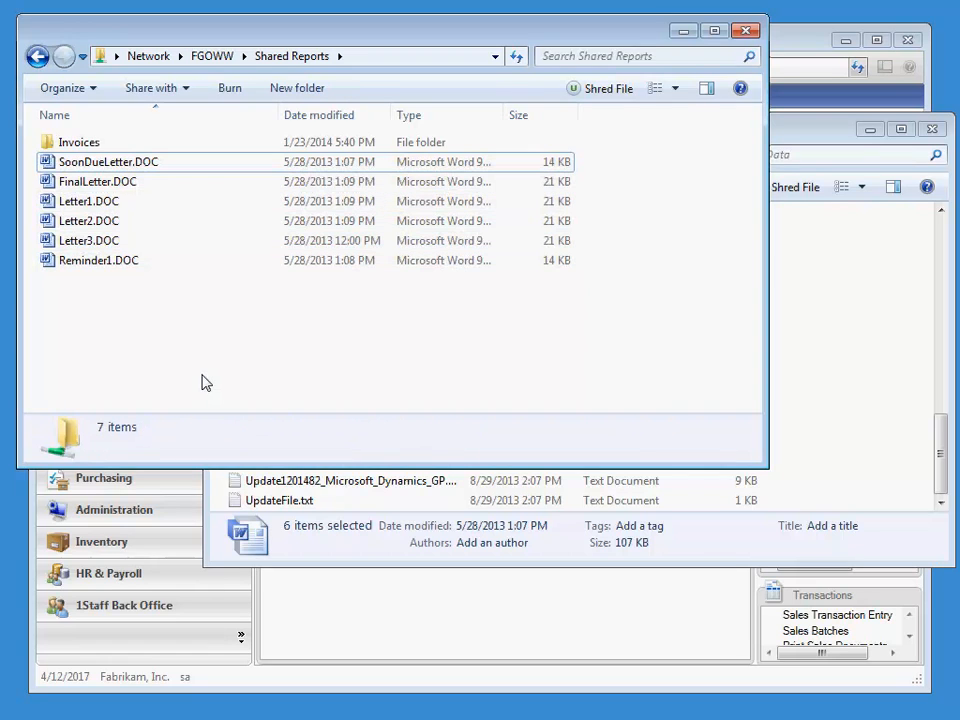
{"action": "mouse_move", "coordinate": [624, 188]}
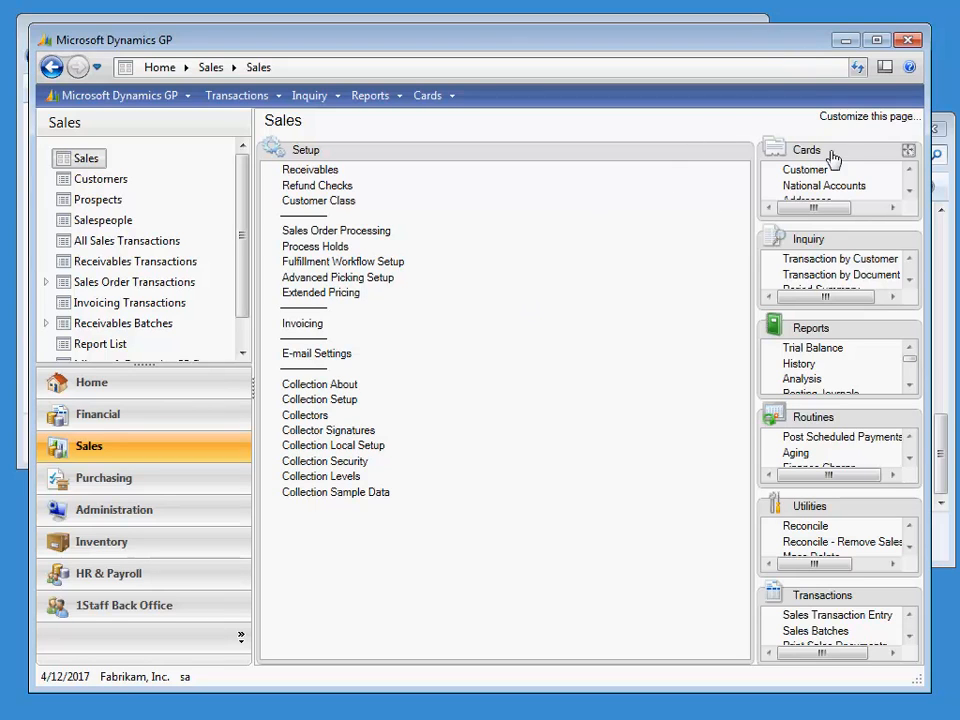
- Open Collection Letters maintenance from the Sales Cards list
{"action": "left_click", "coordinate": [908, 148]}
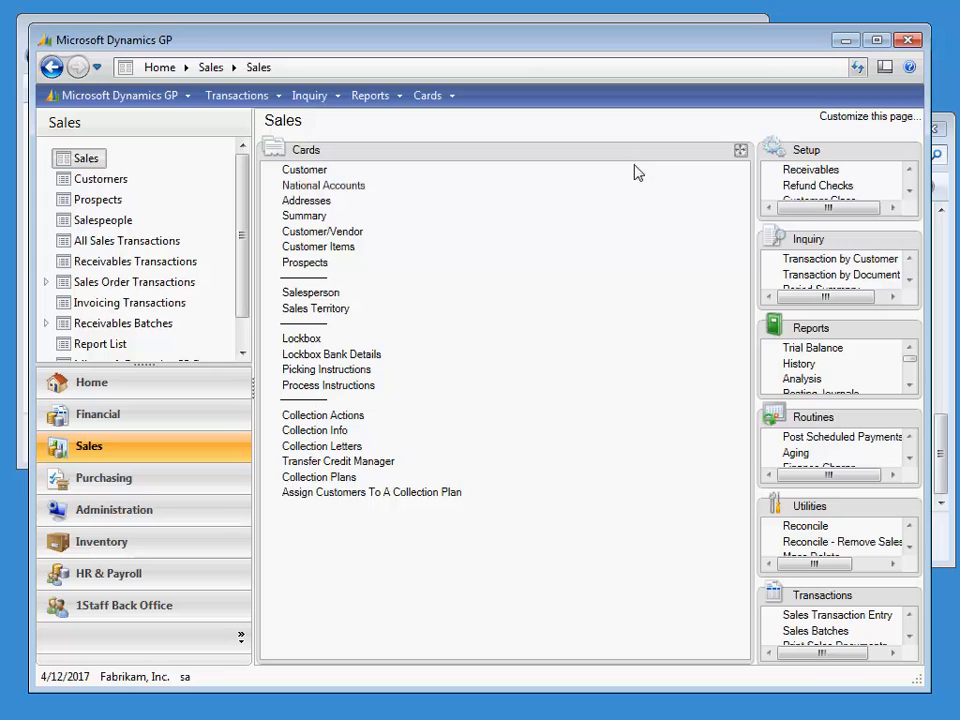
{"action": "mouse_move", "coordinate": [322, 446]}
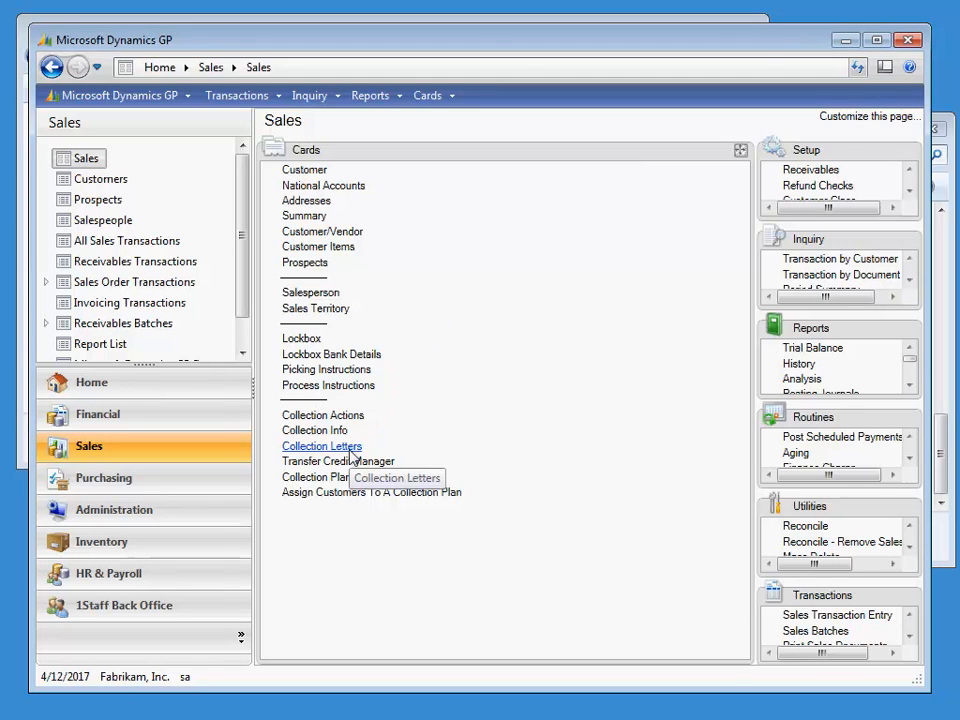
{"action": "left_click", "coordinate": [322, 446]}
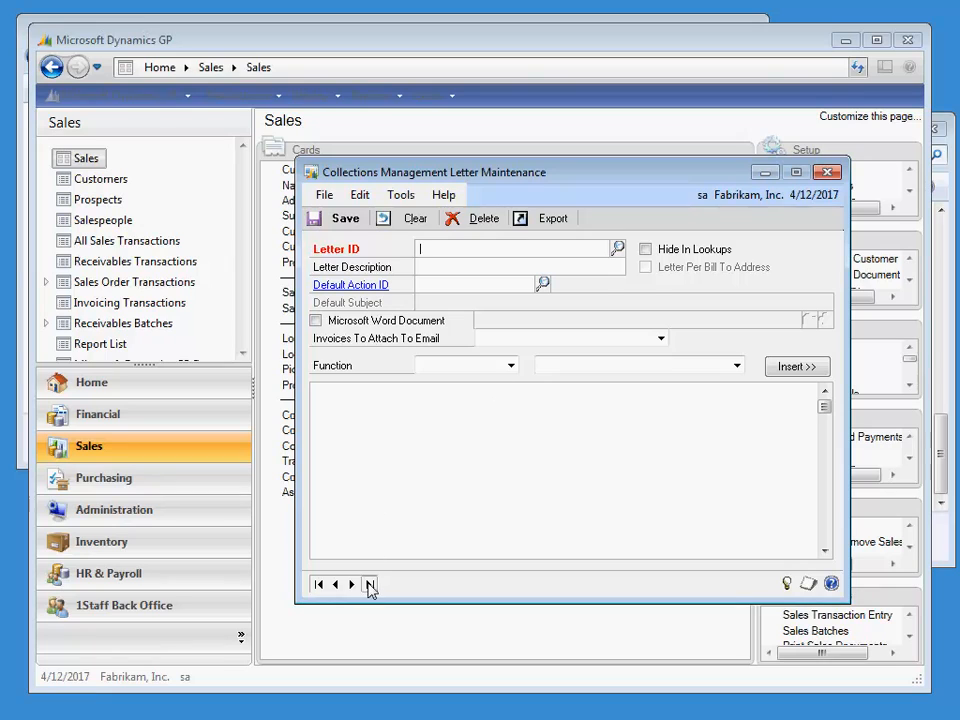
- Browse the letter records to display WordLetter1 linked to Letter1.DOC
{"action": "left_click", "coordinate": [336, 584]}
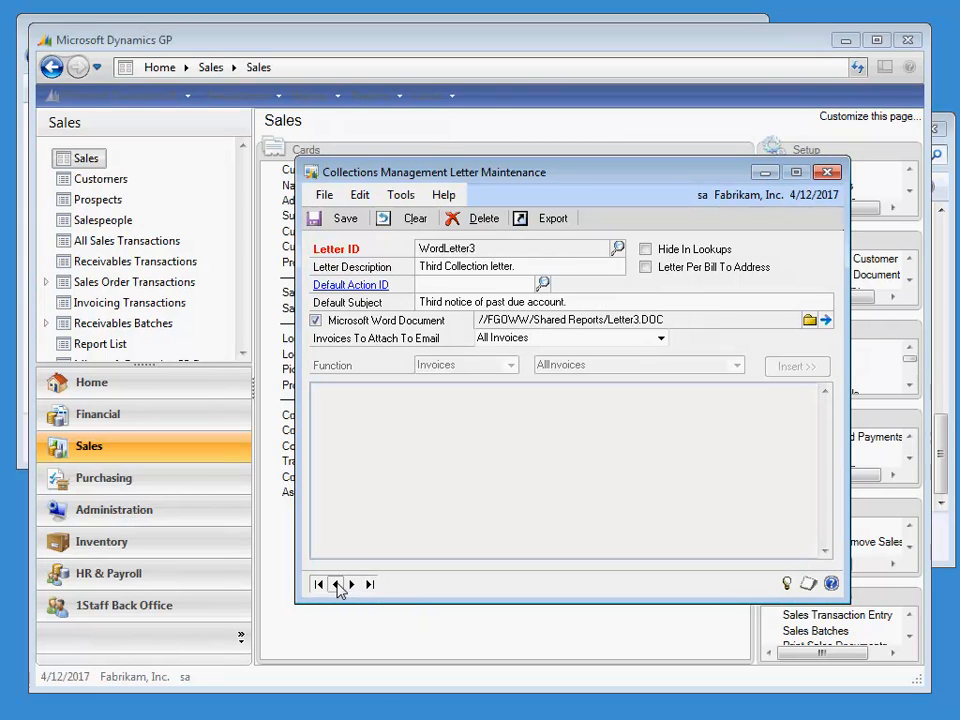
{"action": "left_click", "coordinate": [318, 584]}
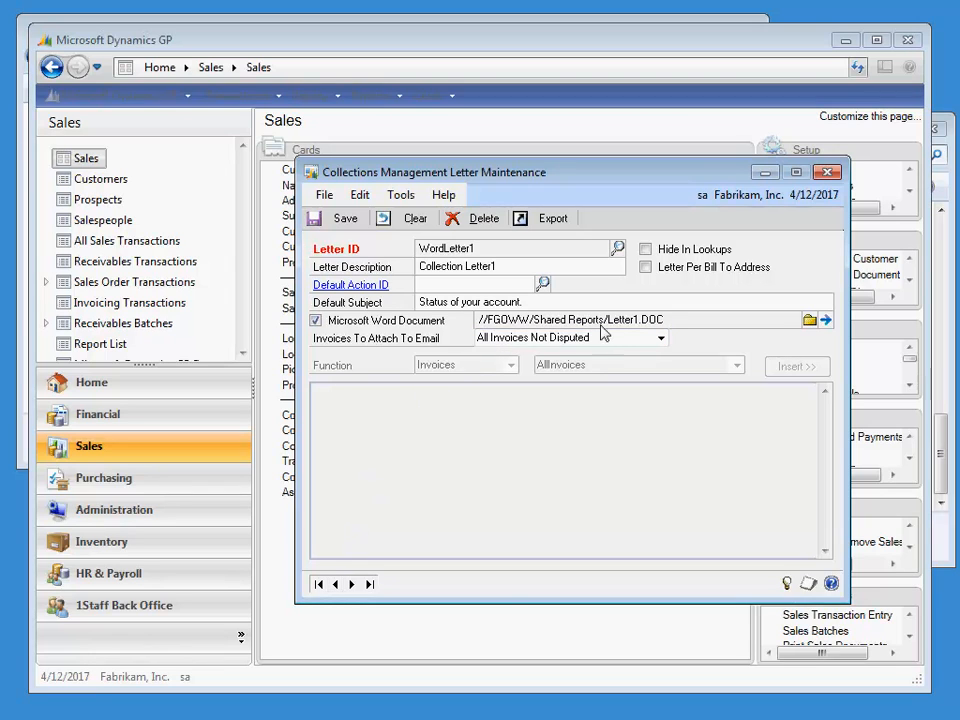
{"action": "mouse_move", "coordinate": [836, 328]}
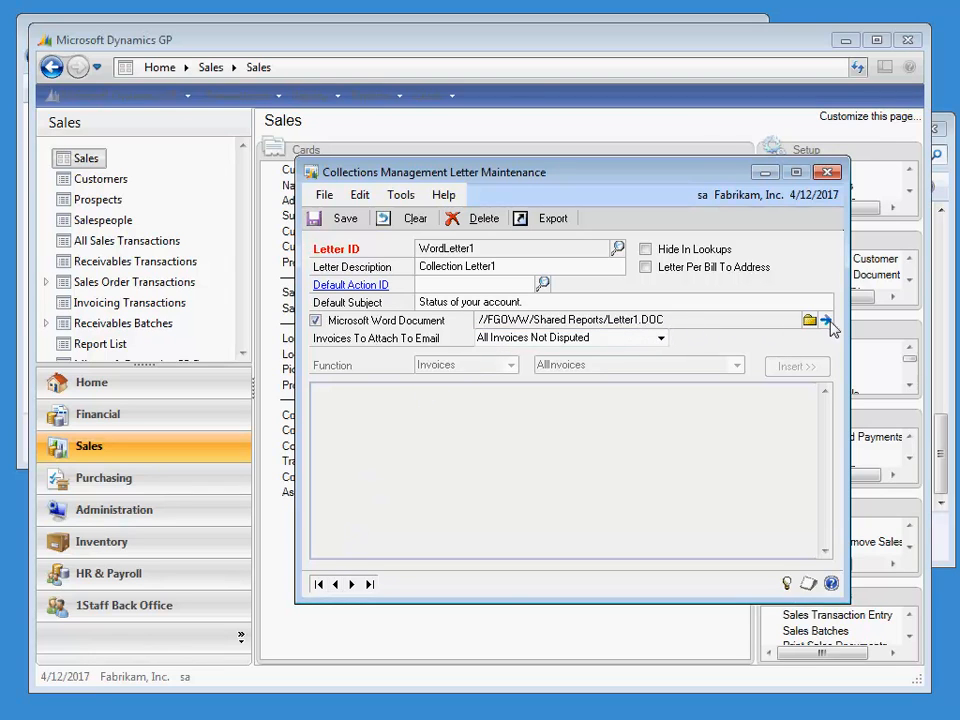
- Open Letter1.DOC in Word and review the overdue-notice letter
{"action": "left_click", "coordinate": [828, 320]}
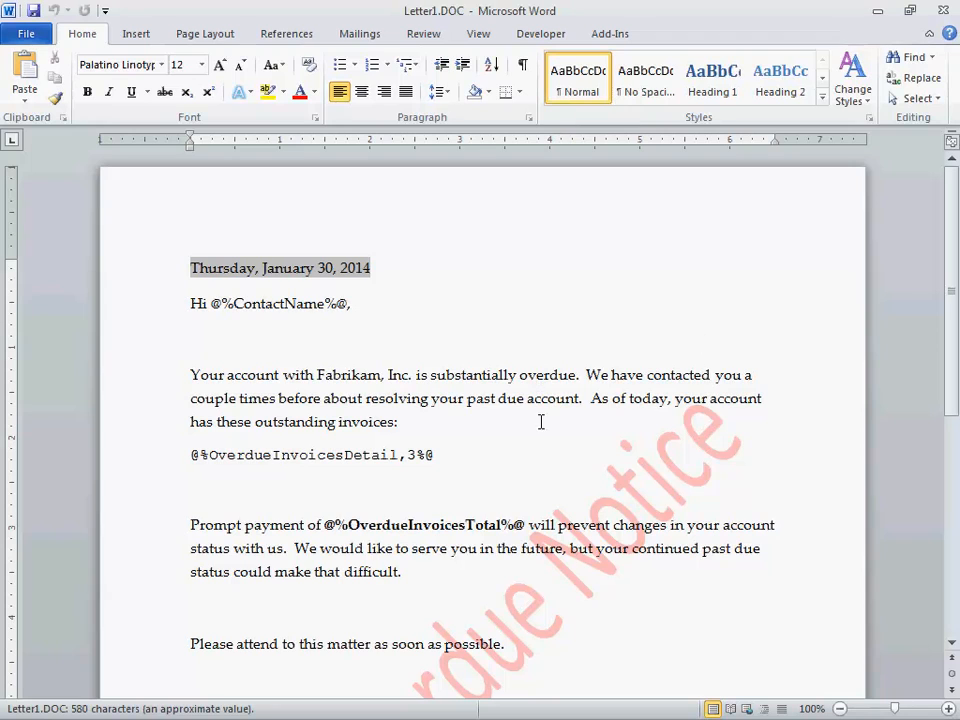
{"action": "scroll", "scroll_direction": "down", "scroll_amount": 3}
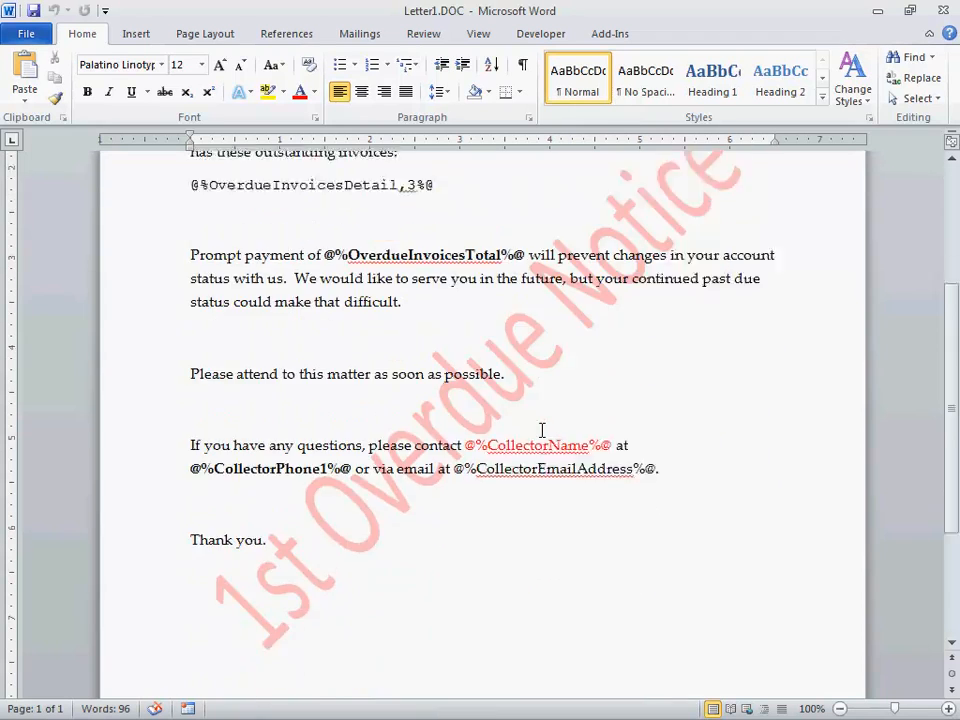
{"action": "scroll", "scroll_direction": "up", "scroll_amount": 3}
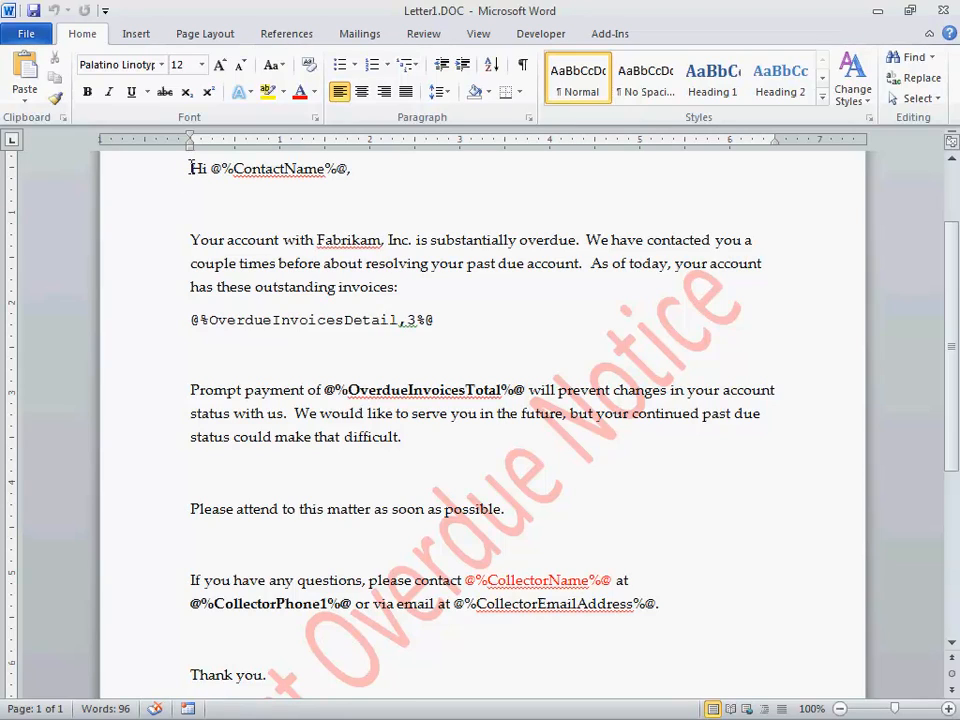
{"action": "mouse_move", "coordinate": [236, 286]}
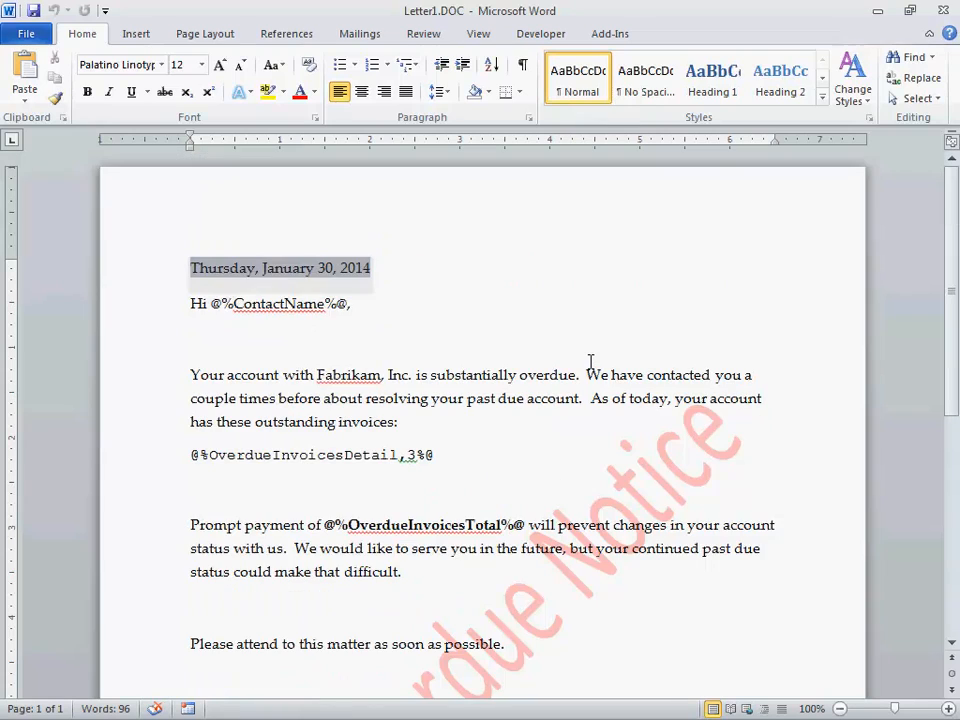
{"action": "mouse_move", "coordinate": [30, 302]}
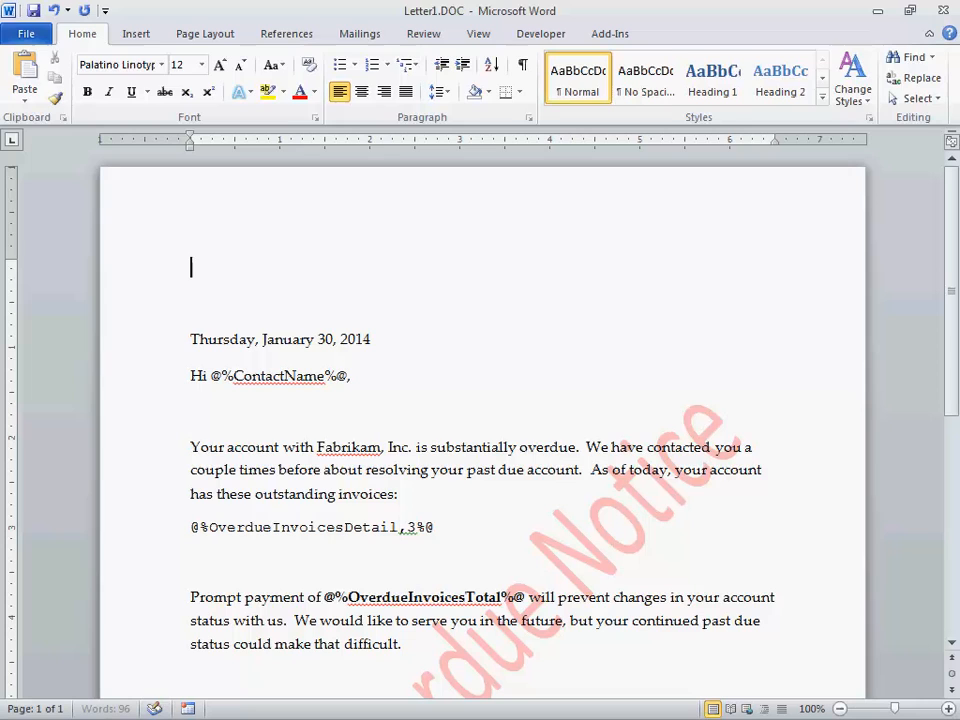
- Insert the Professional Advantage logo picture above the date in Letter1.DOC
{"action": "left_click", "coordinate": [136, 32]}
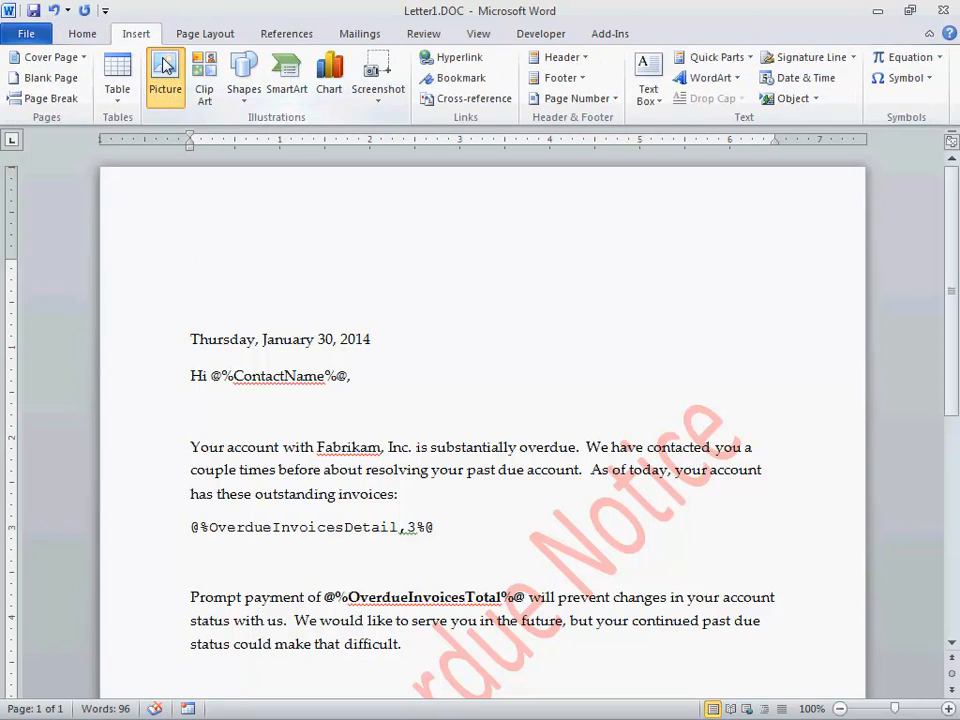
{"action": "left_click", "coordinate": [164, 72]}
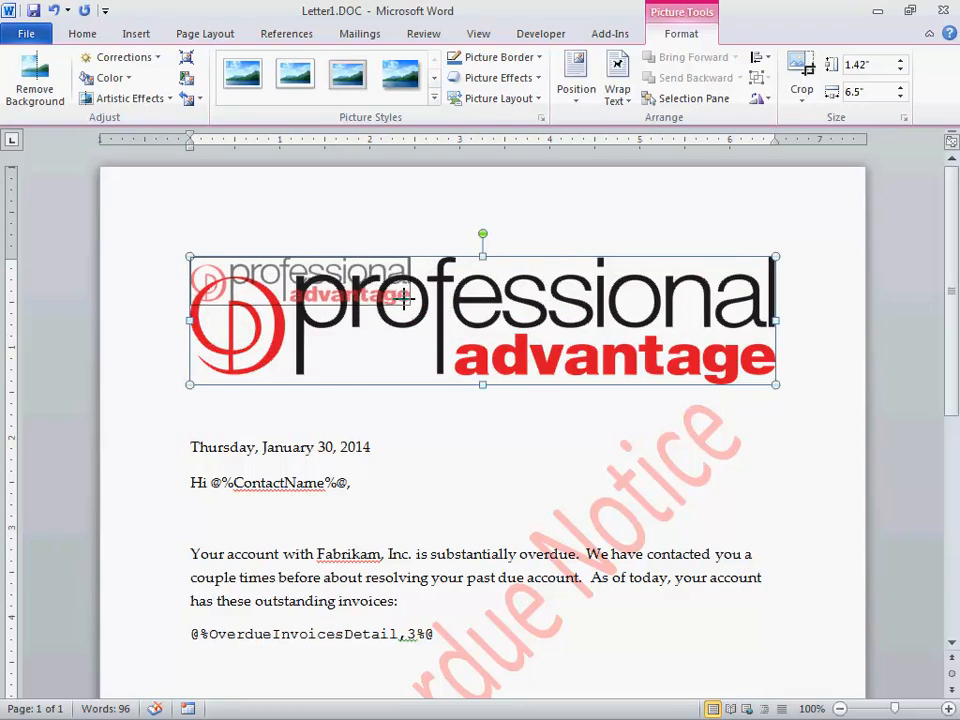
{"action": "left_click", "coordinate": [264, 198]}
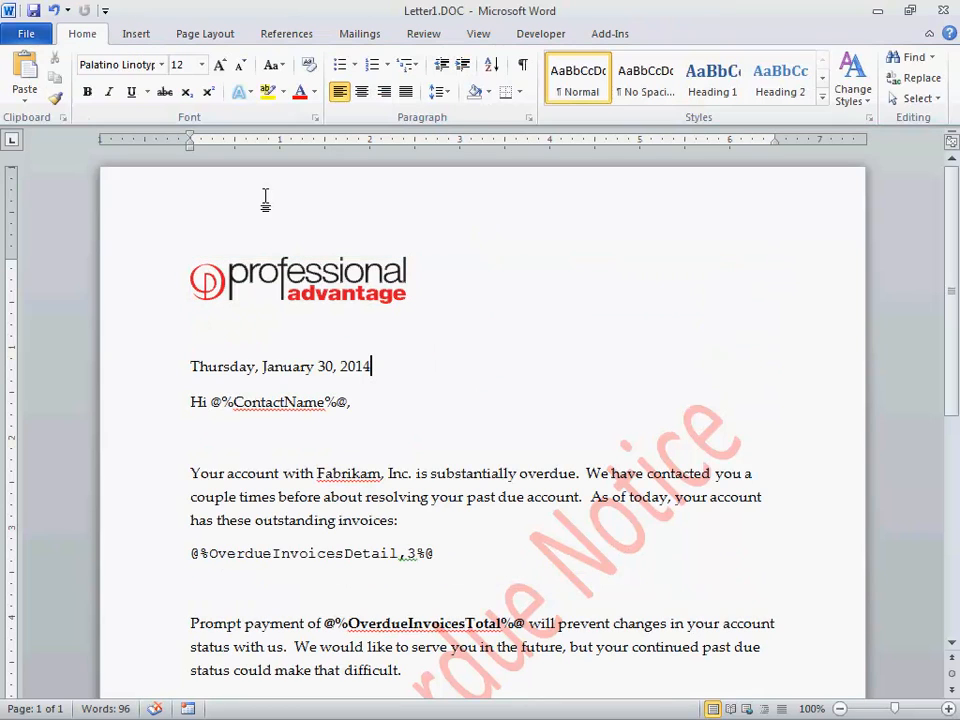
{"action": "mouse_move", "coordinate": [392, 248]}
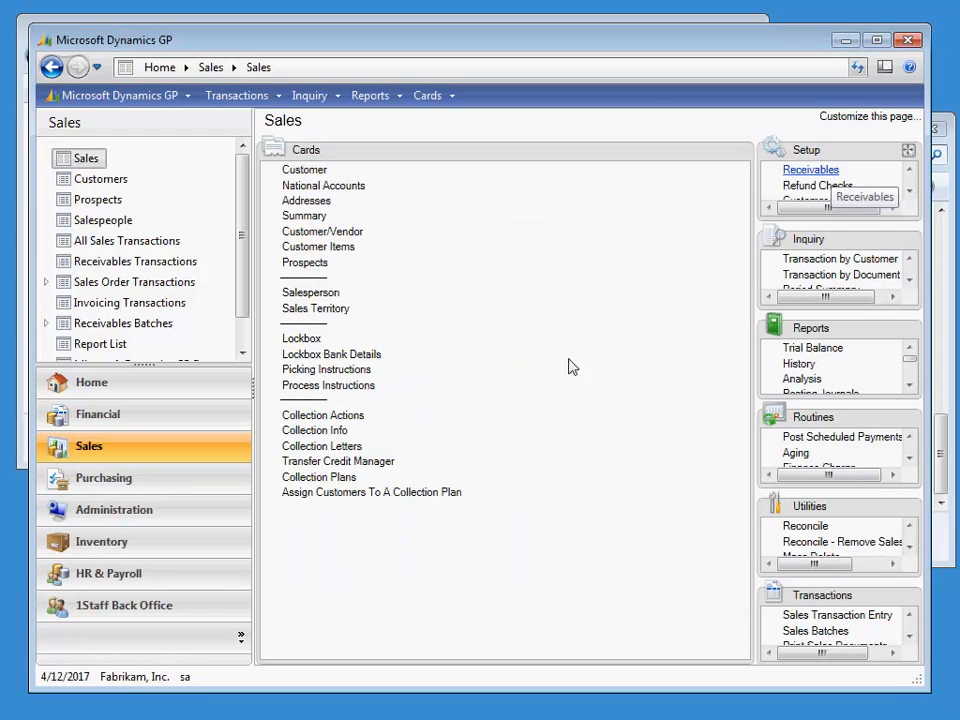
- Step through the GOODCUSTOMERS and REGULAR plans, then close Collection Plan Setup
{"action": "left_click", "coordinate": [318, 476]}
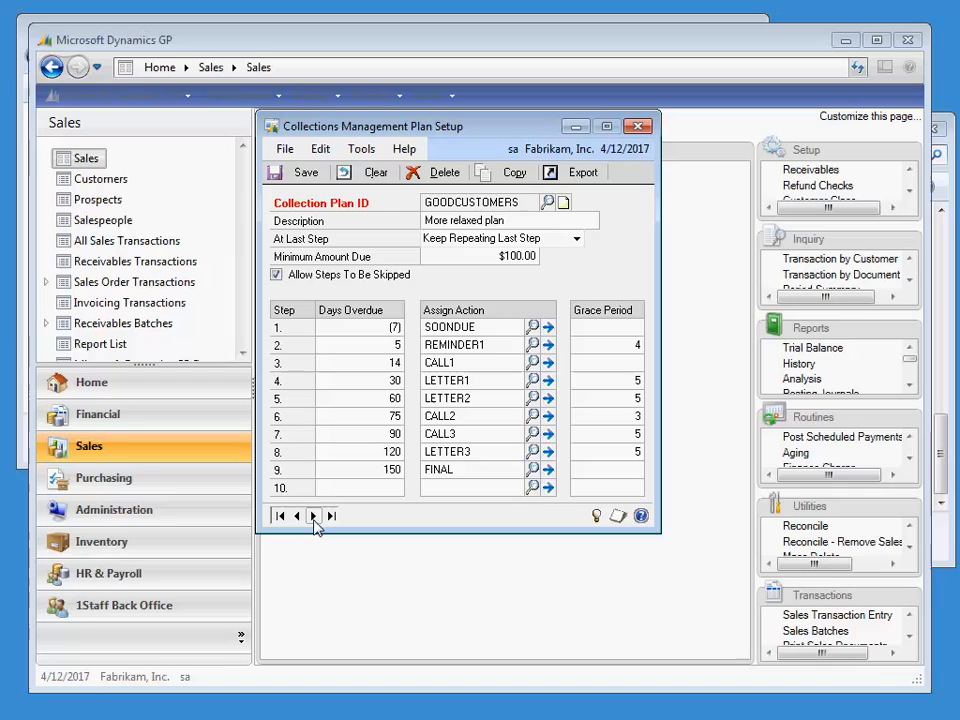
{"action": "left_click", "coordinate": [312, 516]}
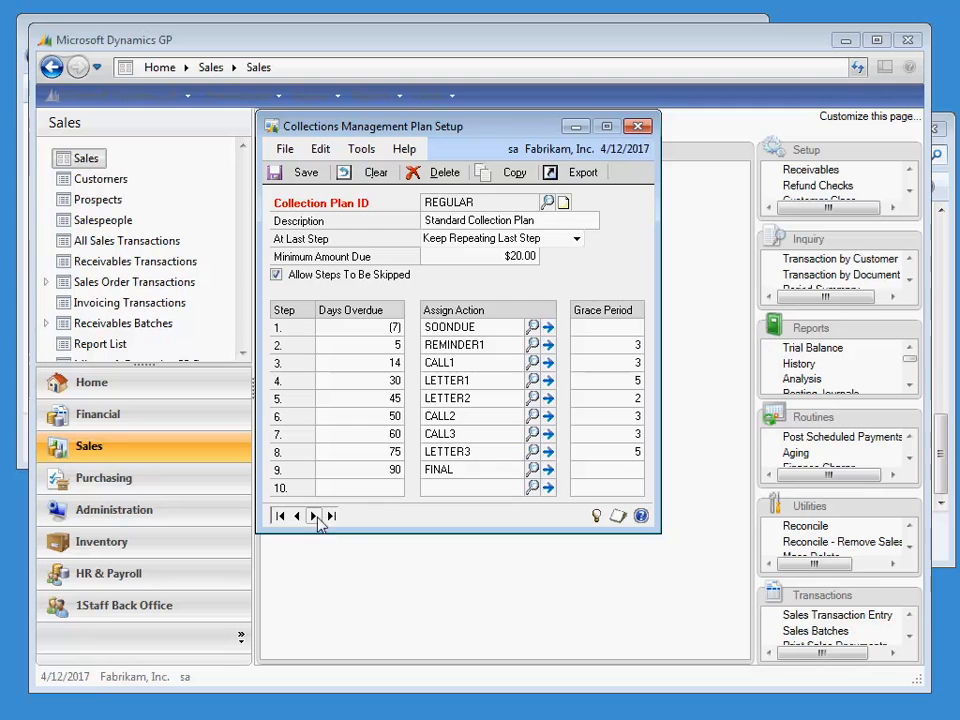
{"action": "left_click", "coordinate": [638, 124]}
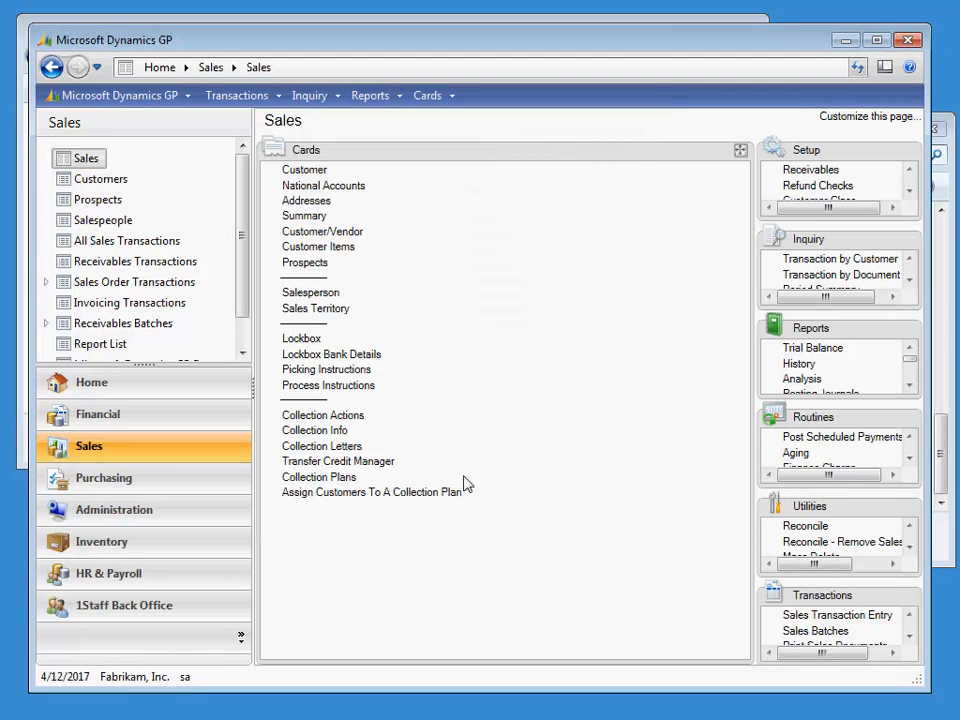
- In Assign Customers To A Collection Plan, filter by the GOOD CUSTOMERS query and mark its customers
{"action": "left_click", "coordinate": [372, 492]}
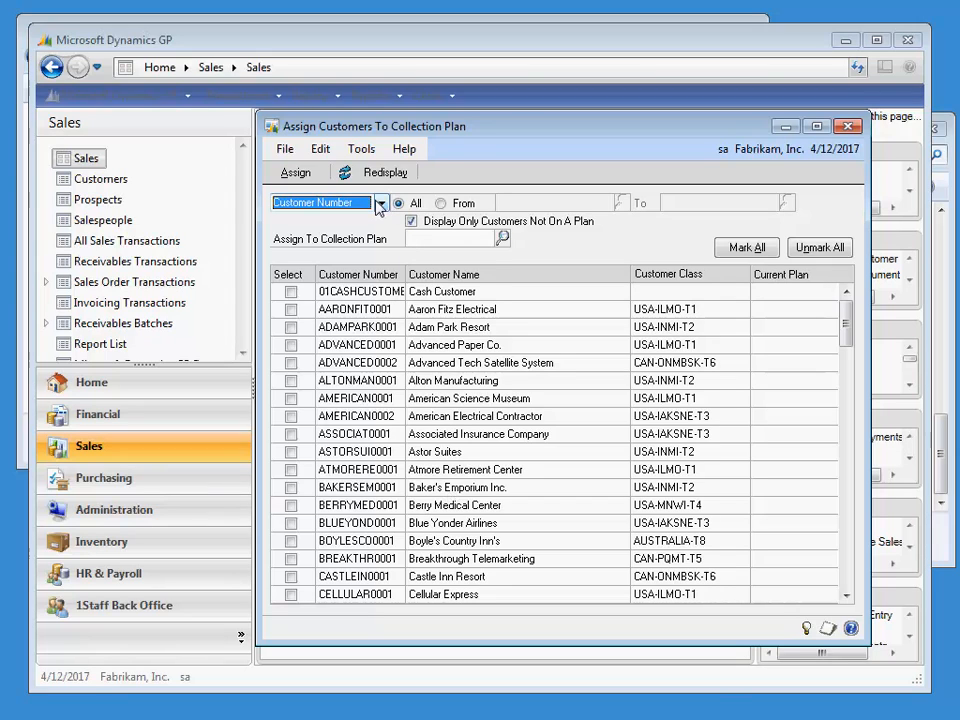
{"action": "left_click", "coordinate": [380, 202]}
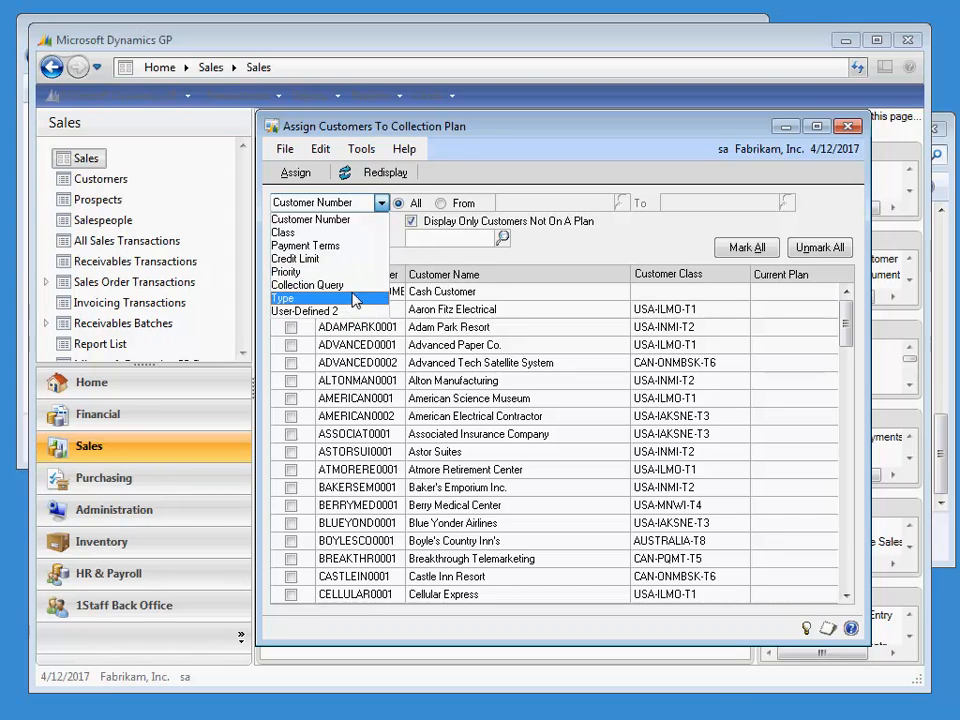
{"action": "left_click", "coordinate": [308, 284]}
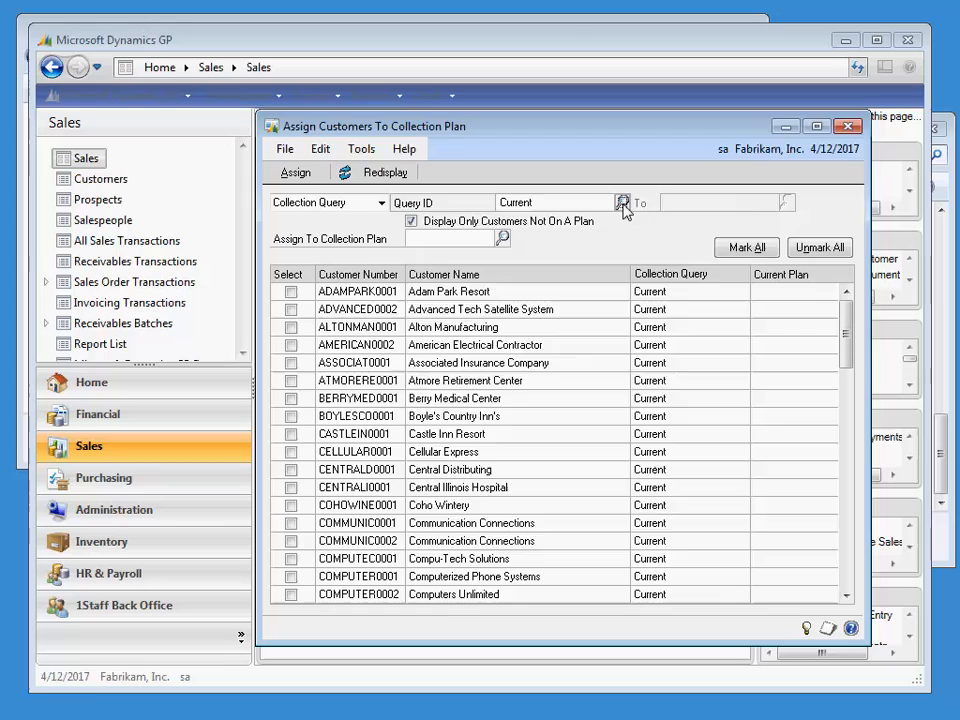
{"action": "left_click", "coordinate": [622, 204]}
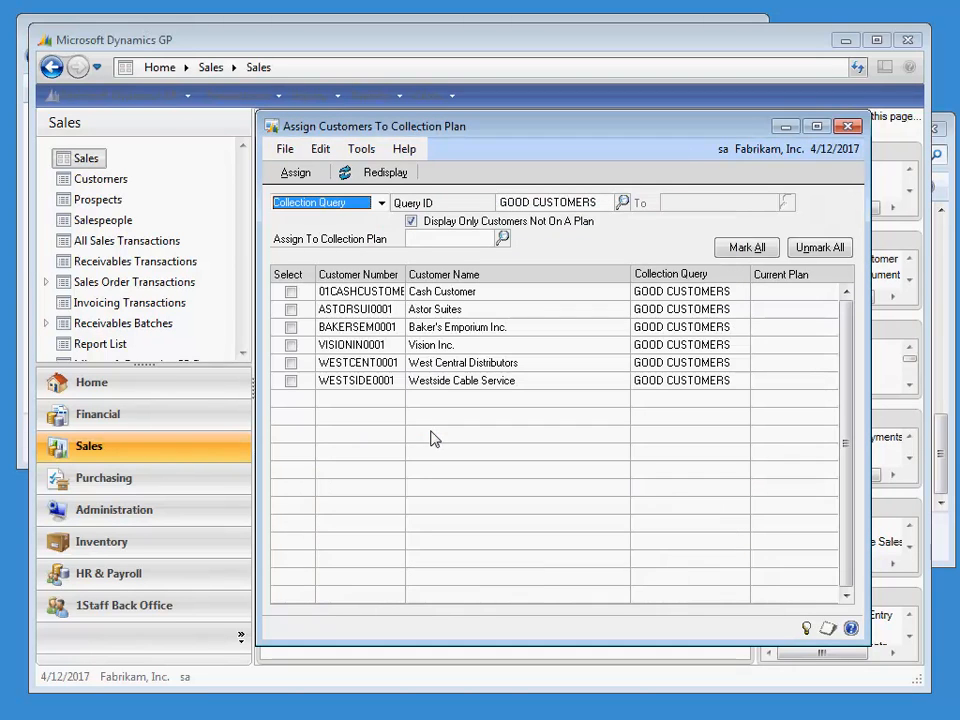
{"action": "left_click", "coordinate": [746, 248]}
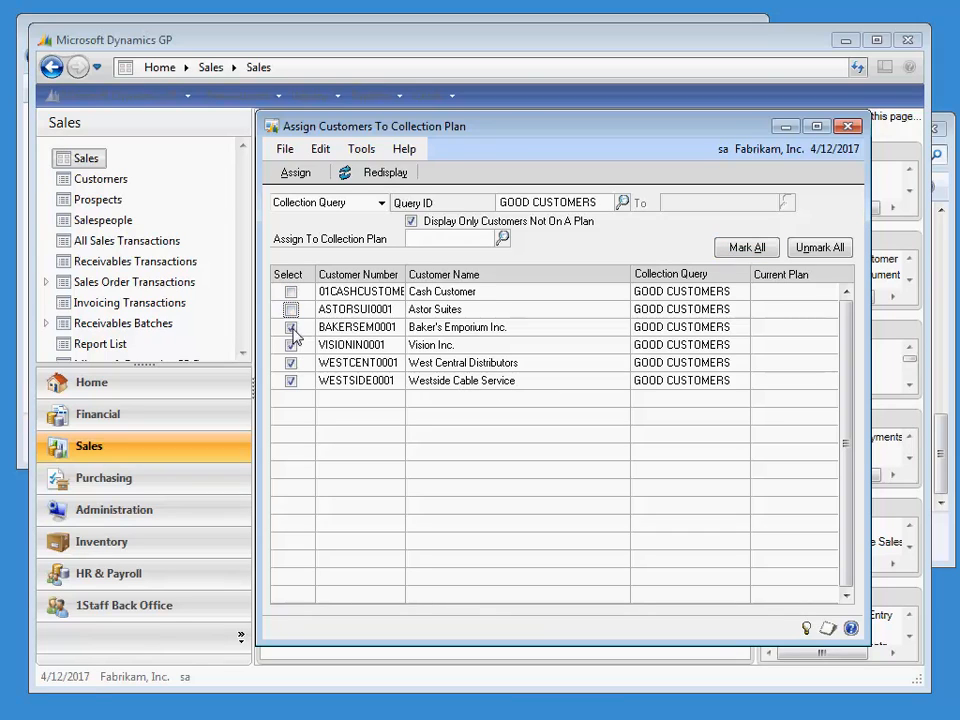
{"action": "left_click", "coordinate": [292, 308]}
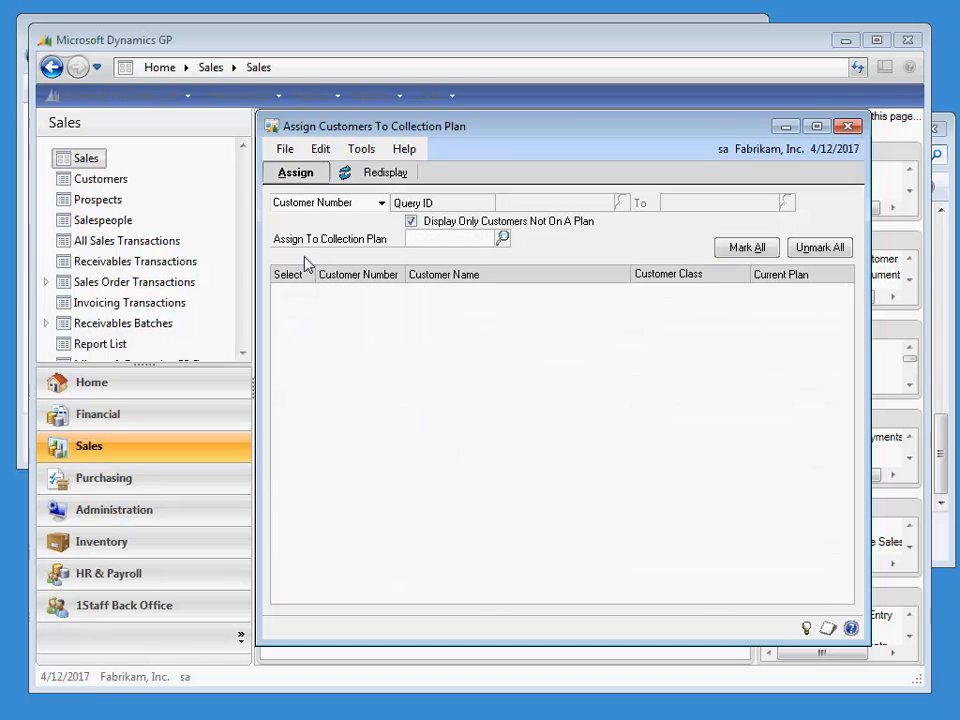
- Filter by the BAD CUSTOMERS query and assign those customers to the HIGHRISK plan
{"action": "left_click", "coordinate": [380, 202]}
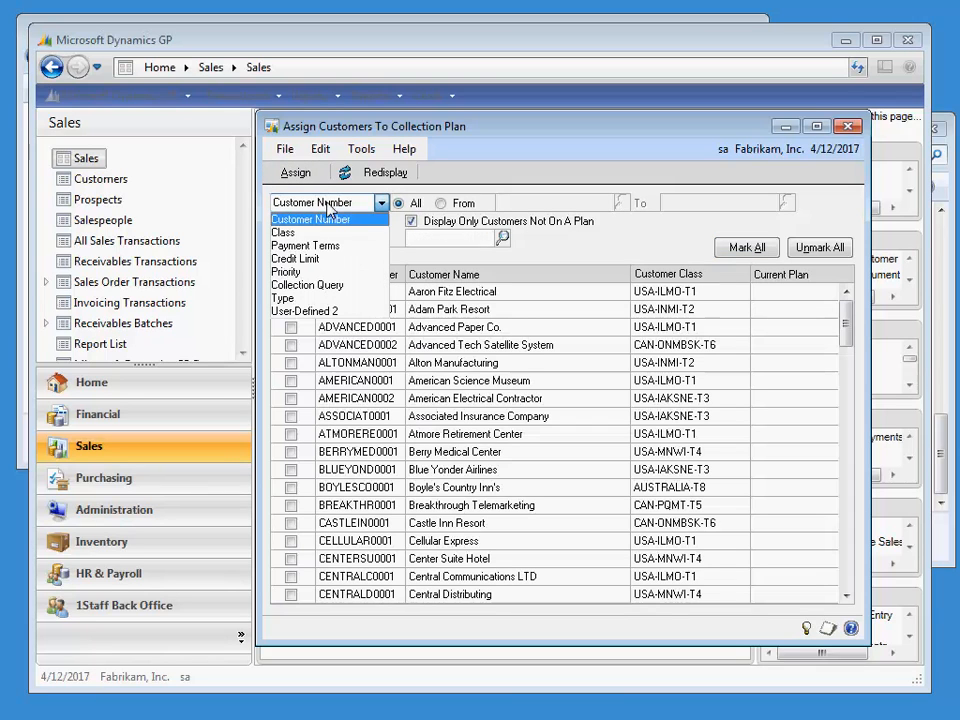
{"action": "left_click", "coordinate": [308, 284]}
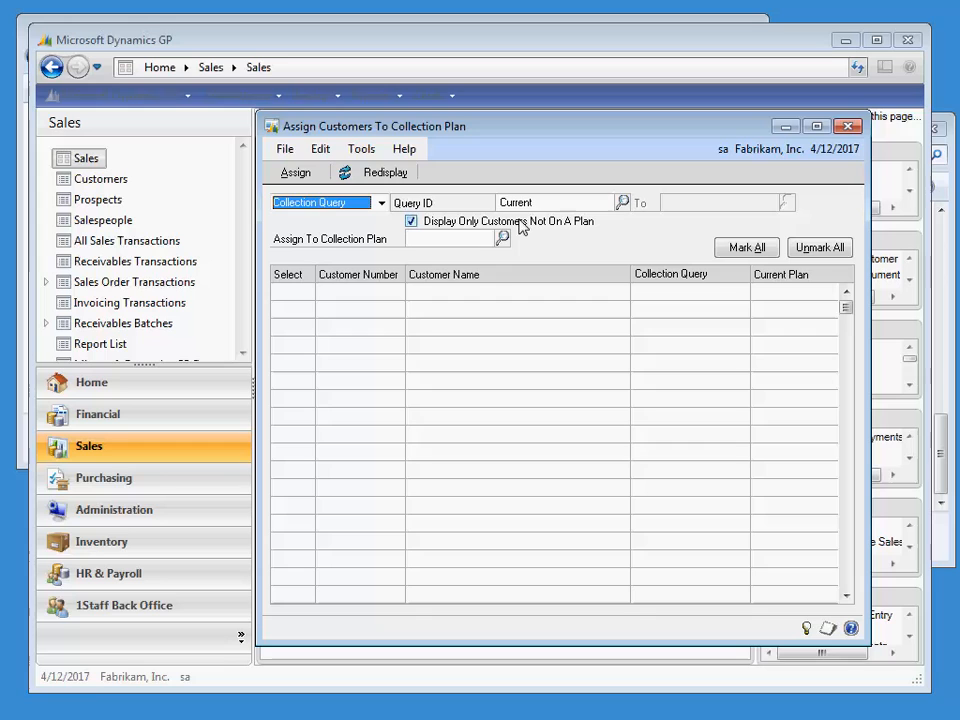
{"action": "left_click", "coordinate": [620, 202]}
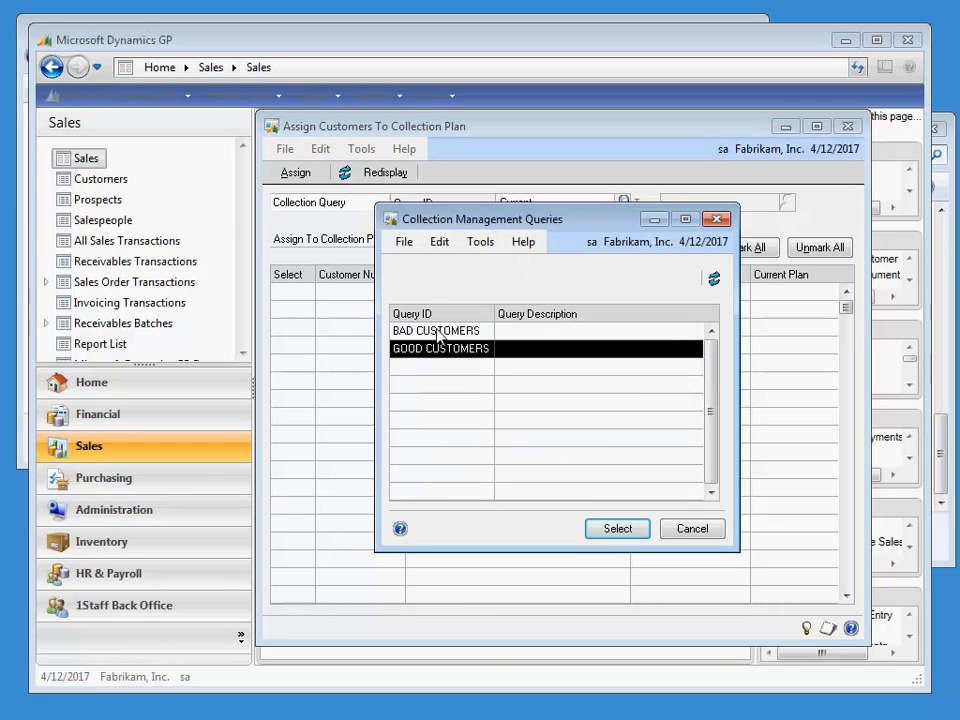
{"action": "left_click", "coordinate": [436, 332]}
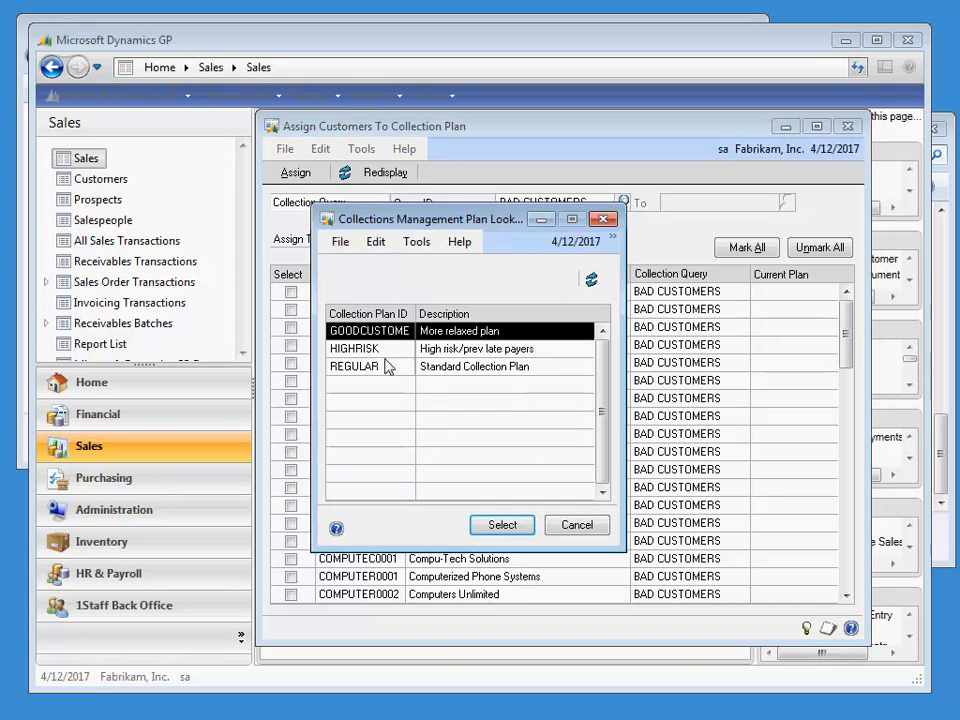
{"action": "left_click", "coordinate": [356, 348]}
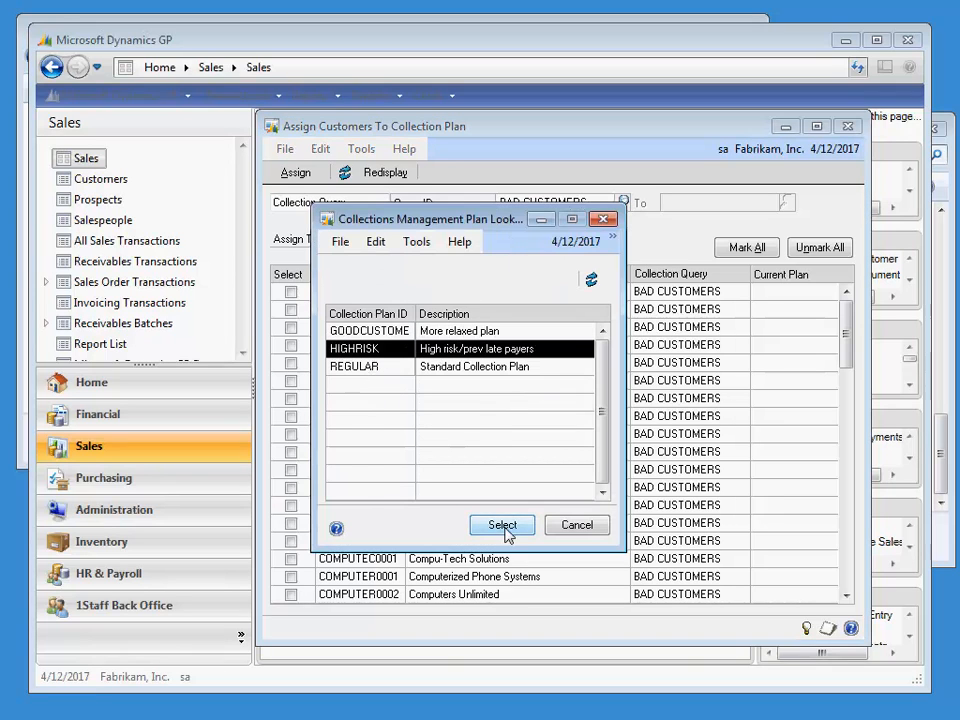
{"action": "left_click", "coordinate": [502, 524]}
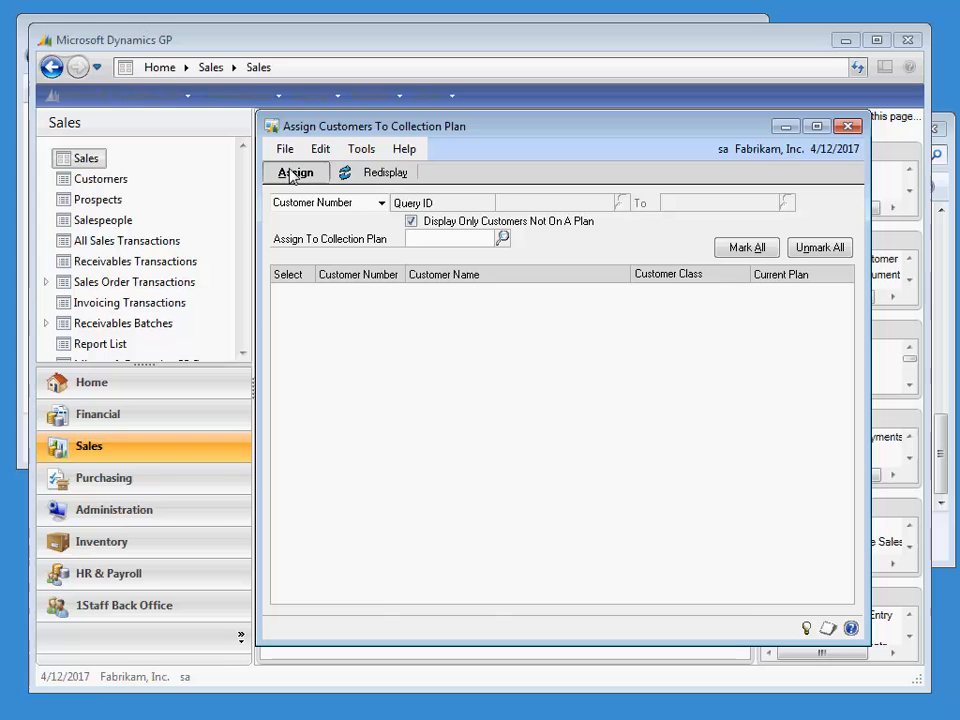
- Mark all remaining unassigned customer numbers and assign them to the REGULAR plan
{"action": "left_click", "coordinate": [384, 172]}
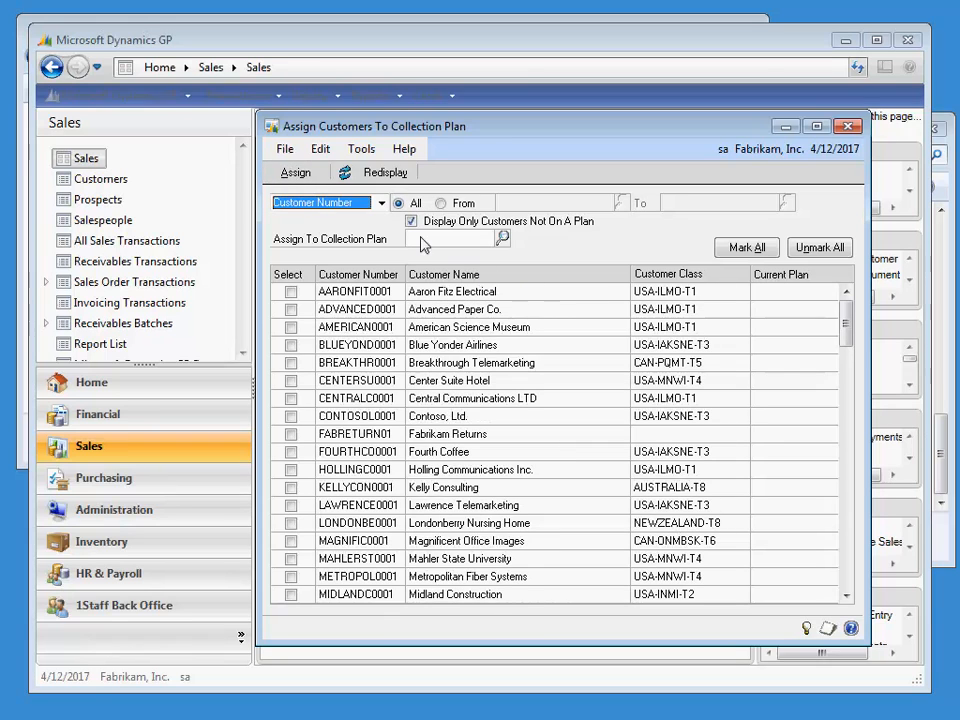
{"action": "left_click", "coordinate": [410, 220]}
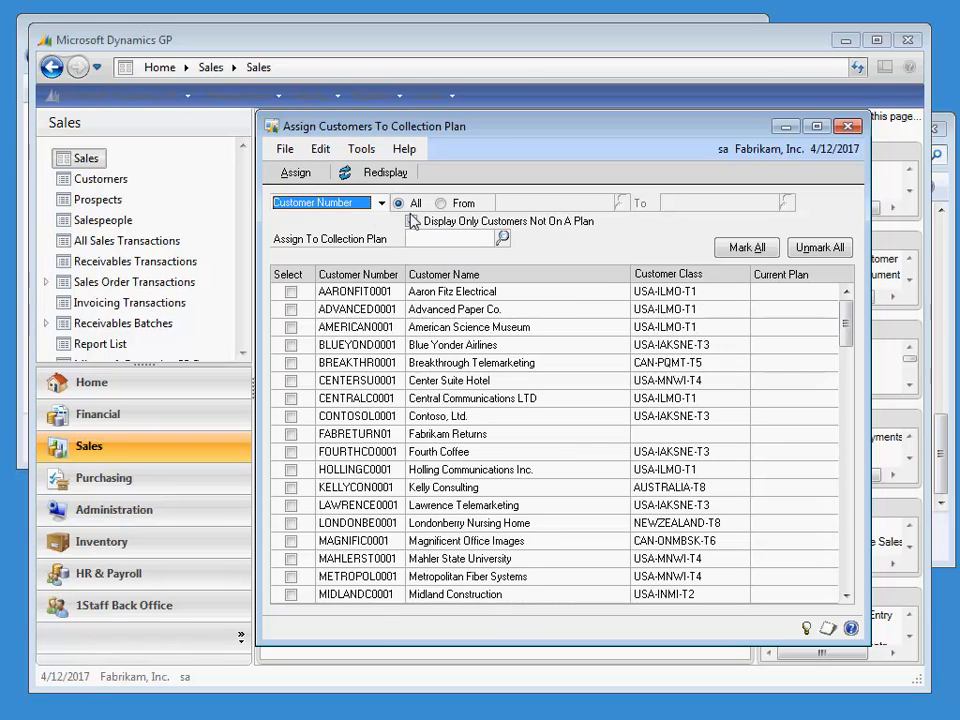
{"action": "left_click", "coordinate": [504, 238]}
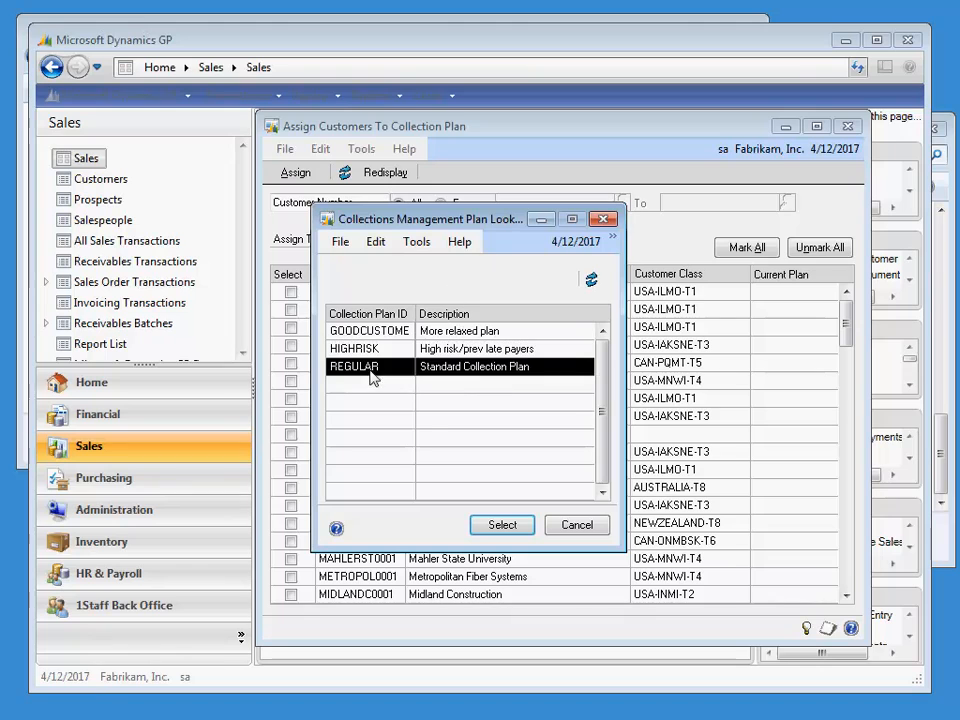
{"action": "left_click", "coordinate": [502, 524]}
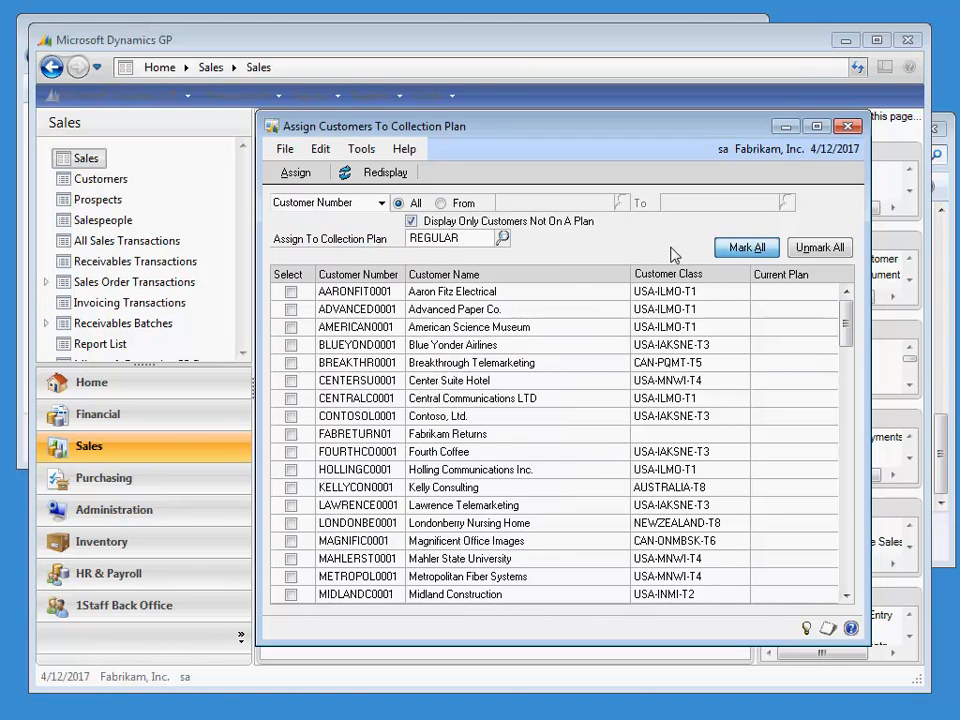
{"action": "left_click", "coordinate": [744, 248]}
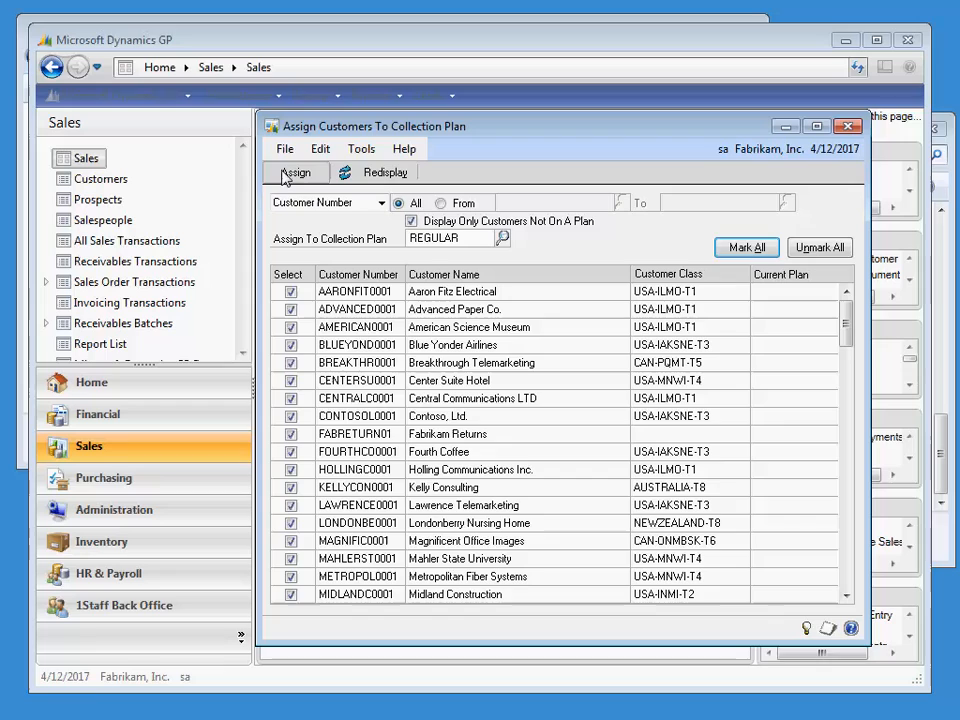
{"action": "left_click", "coordinate": [296, 172]}
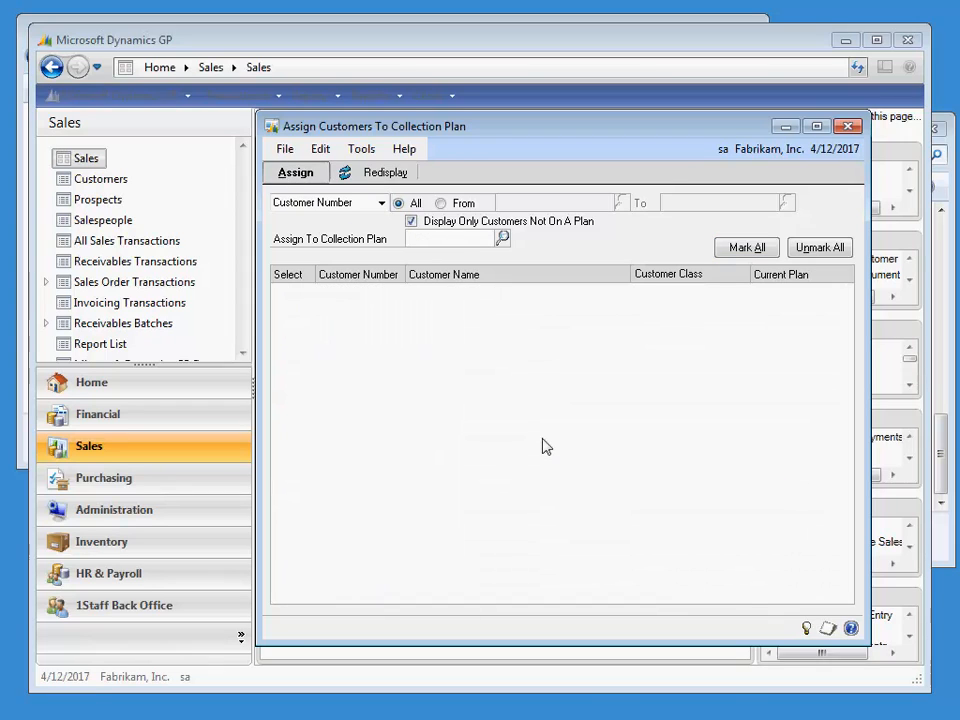
- Redisplay every customer and review the Current Plan column for GOODCUSTOMERS, HIGHRISK and REGULAR
{"action": "left_click", "coordinate": [384, 172]}
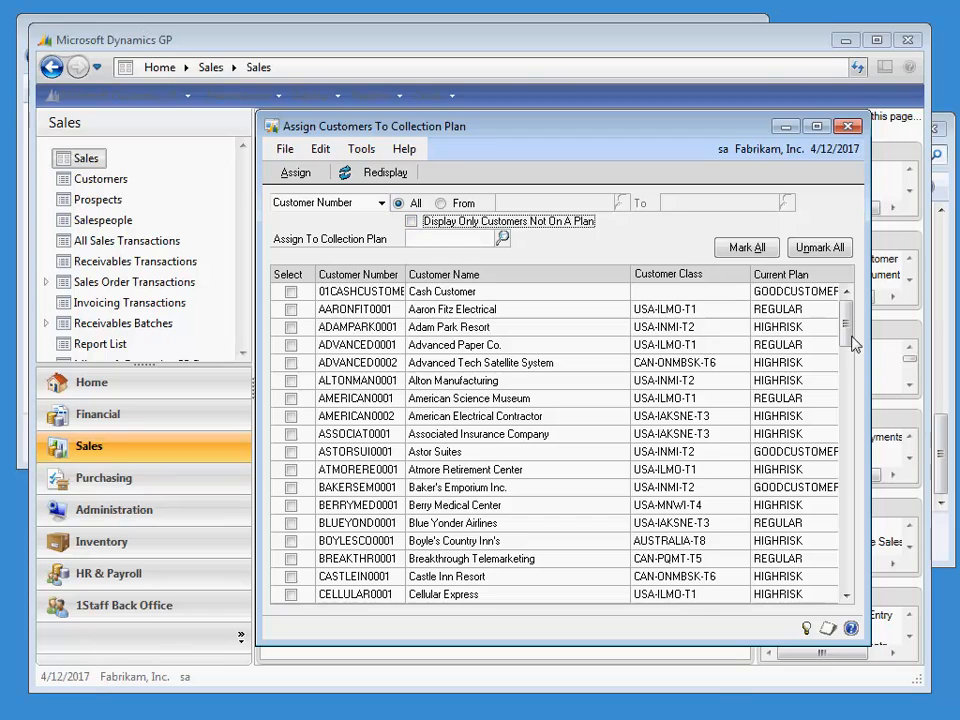
{"action": "scroll", "scroll_direction": "down", "scroll_amount": 3}
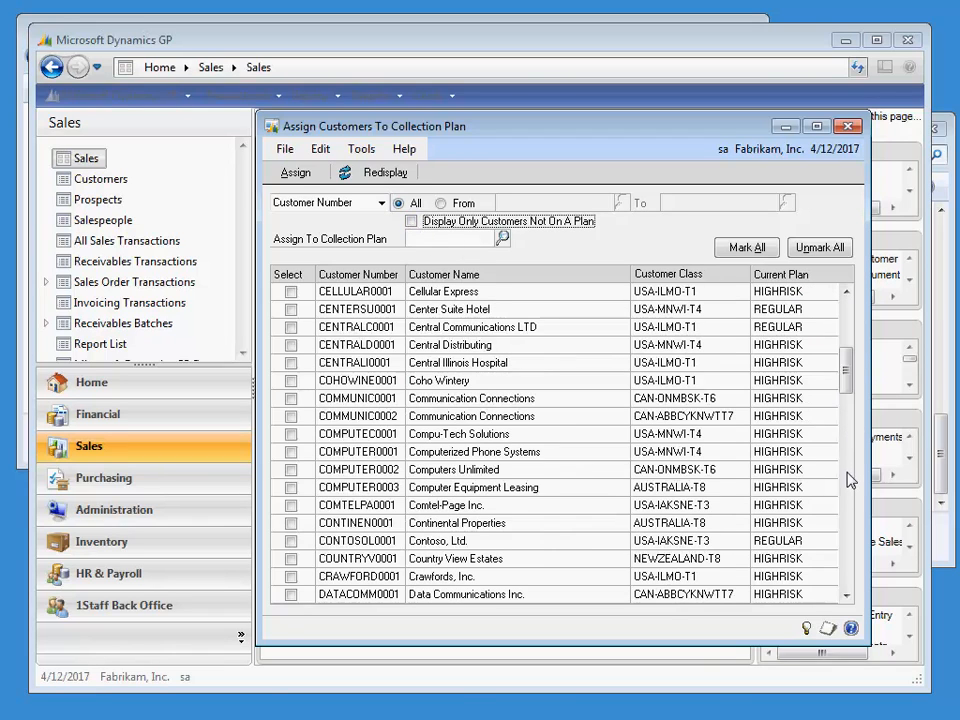
{"action": "scroll", "scroll_direction": "down", "scroll_amount": 3}
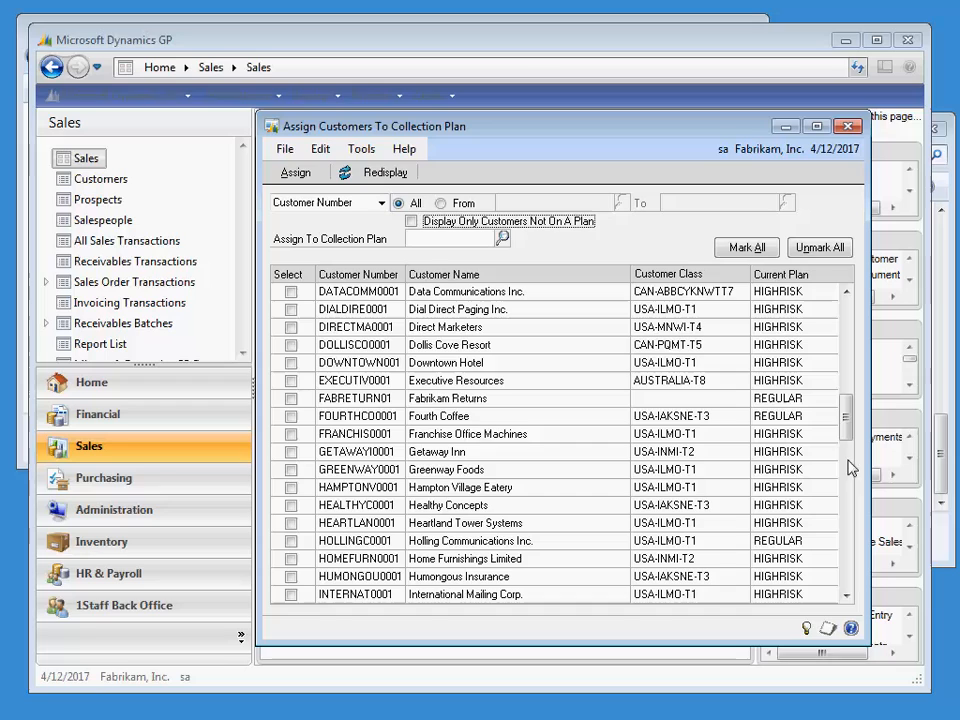